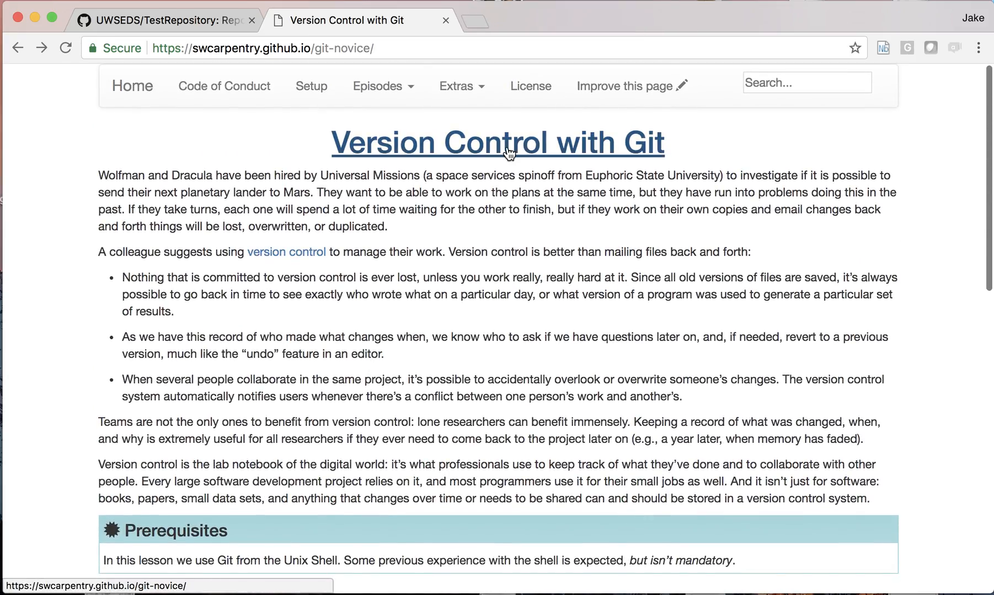
pyautogui.moveTo(73, 194)
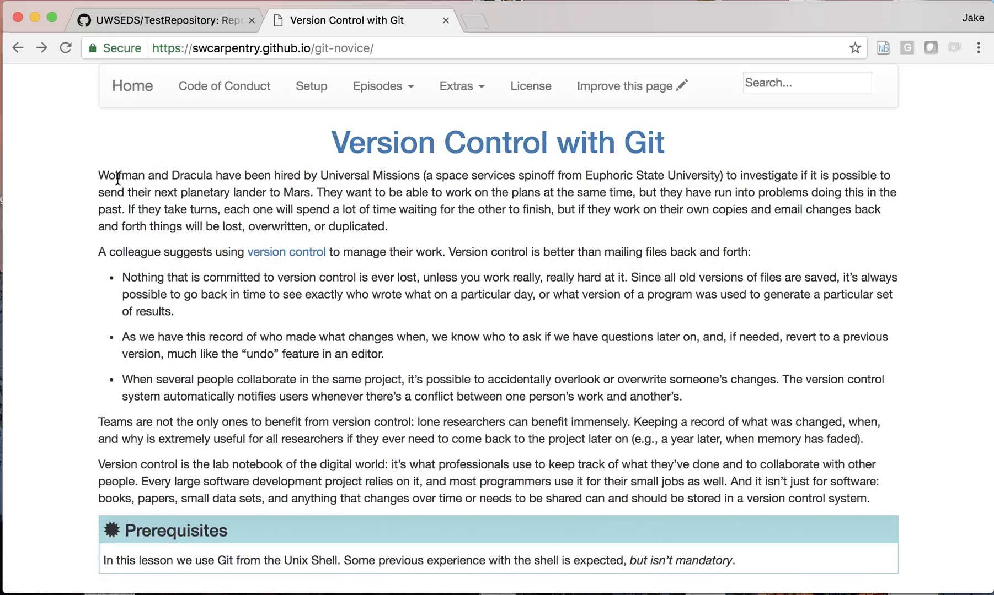
pyautogui.moveTo(222, 86)
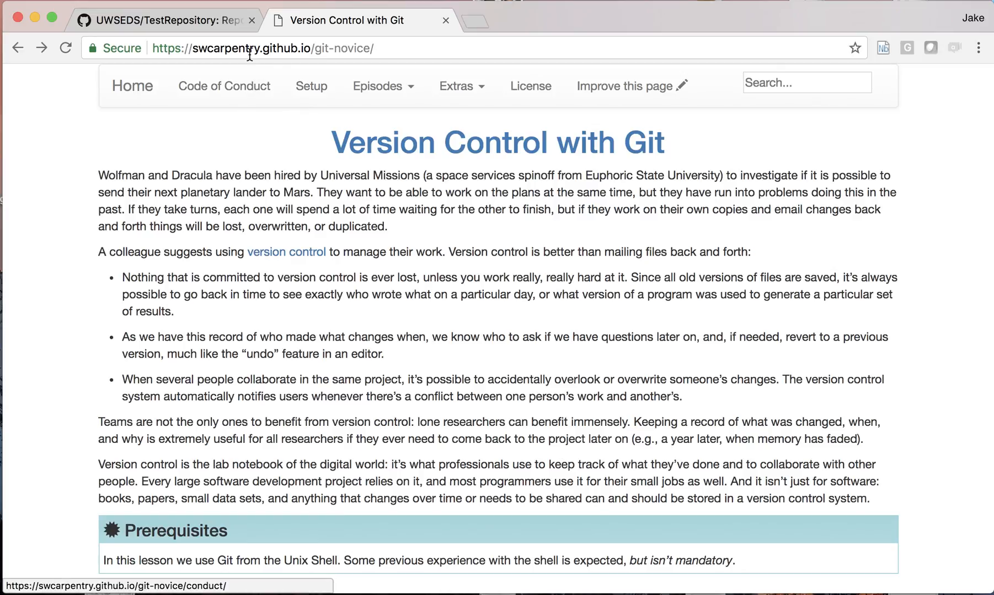
pyautogui.moveTo(143, 151)
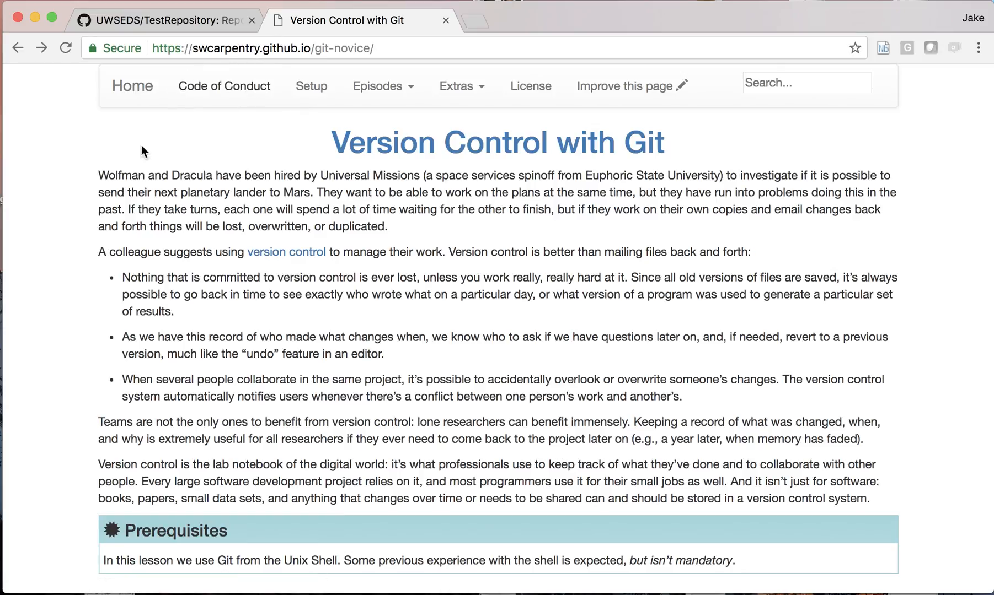
# - Close the Software Carpentry Git lesson and scroll through the UWSEDS/TestRepository page
pyautogui.scroll(-3)
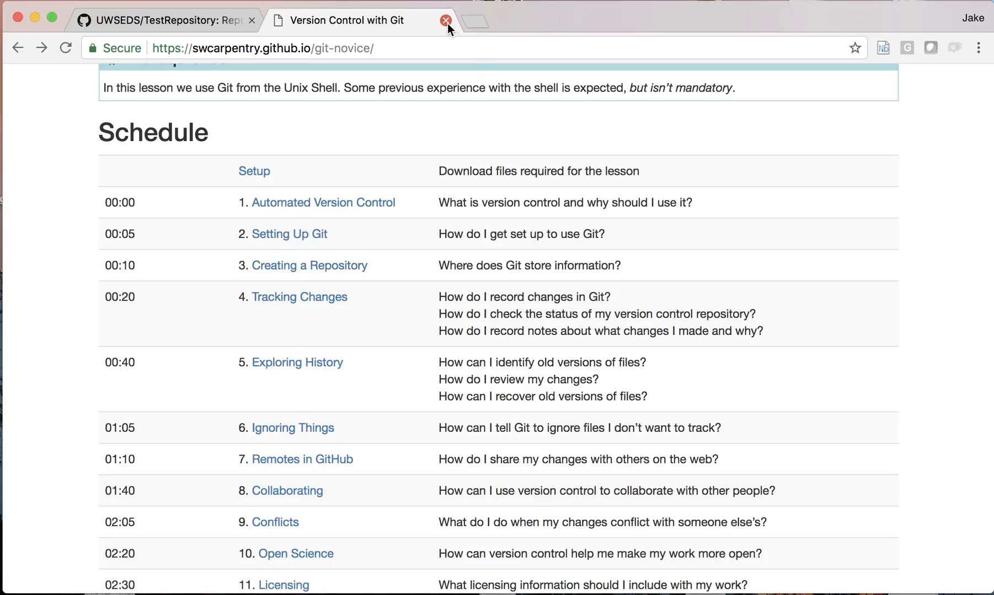
pyautogui.click(446, 20)
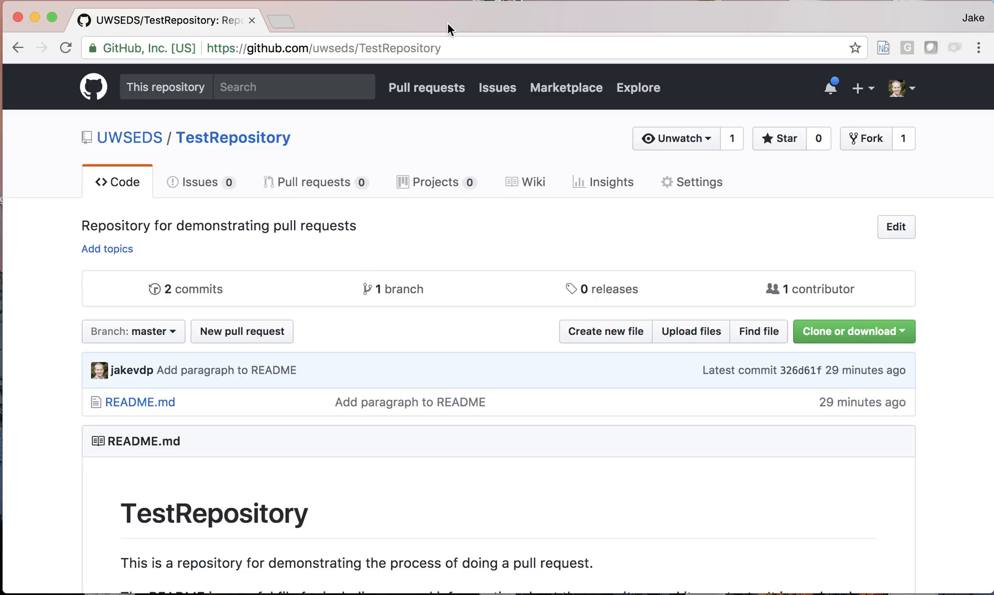
pyautogui.moveTo(309, 78)
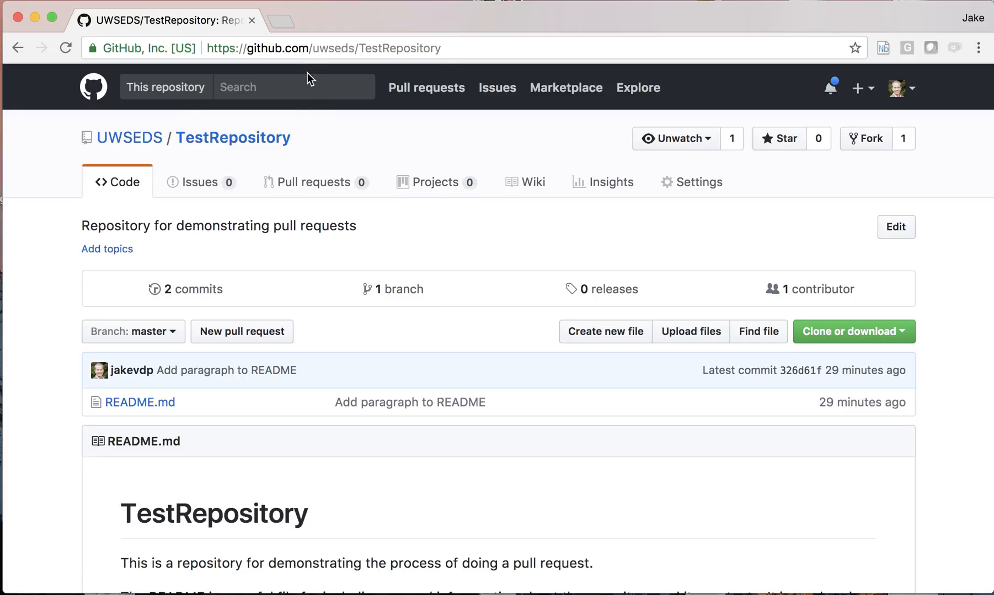
pyautogui.scroll(-3)
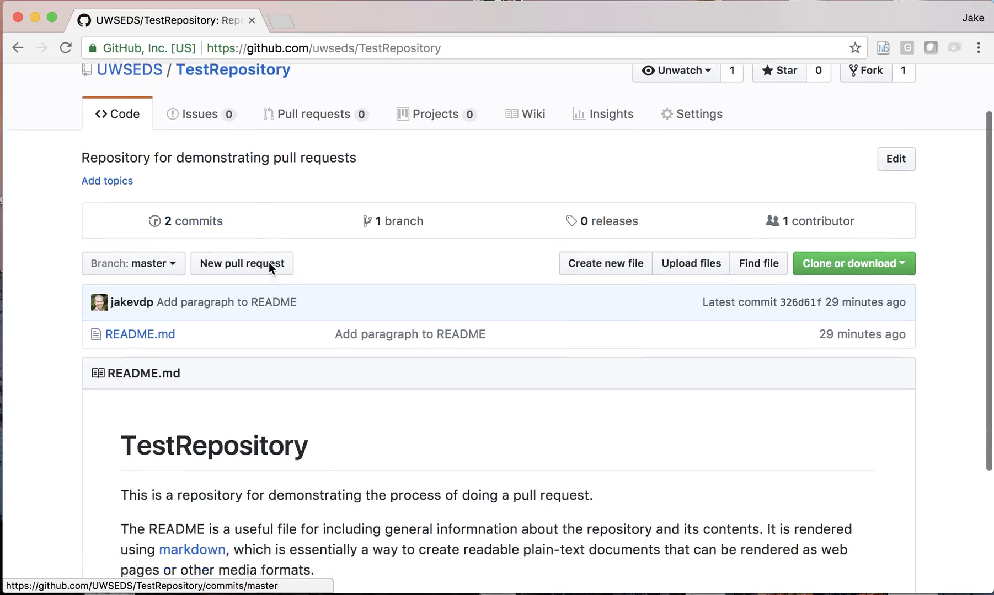
pyautogui.scroll(-3)
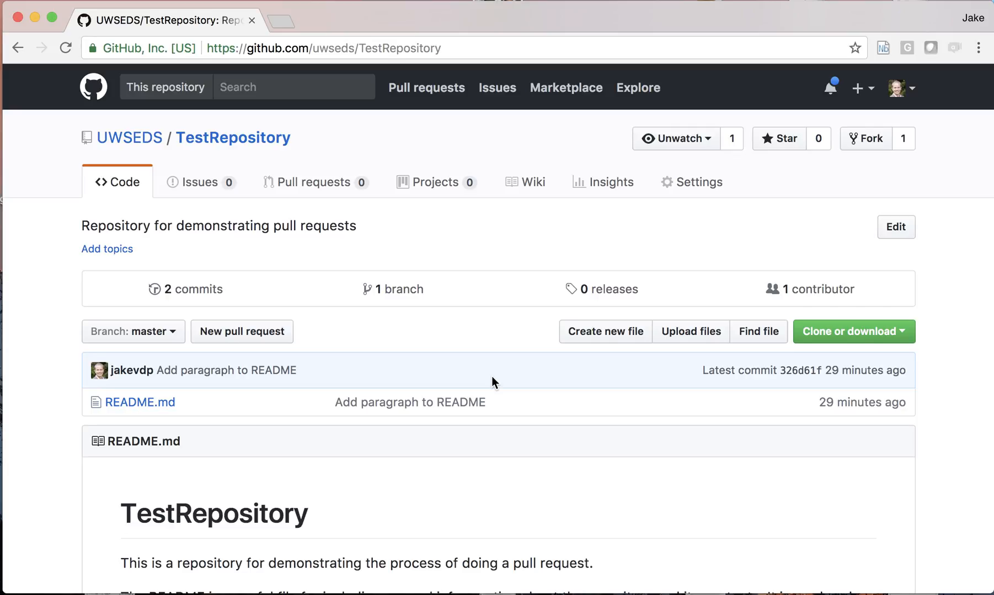
pyautogui.scroll(-3)
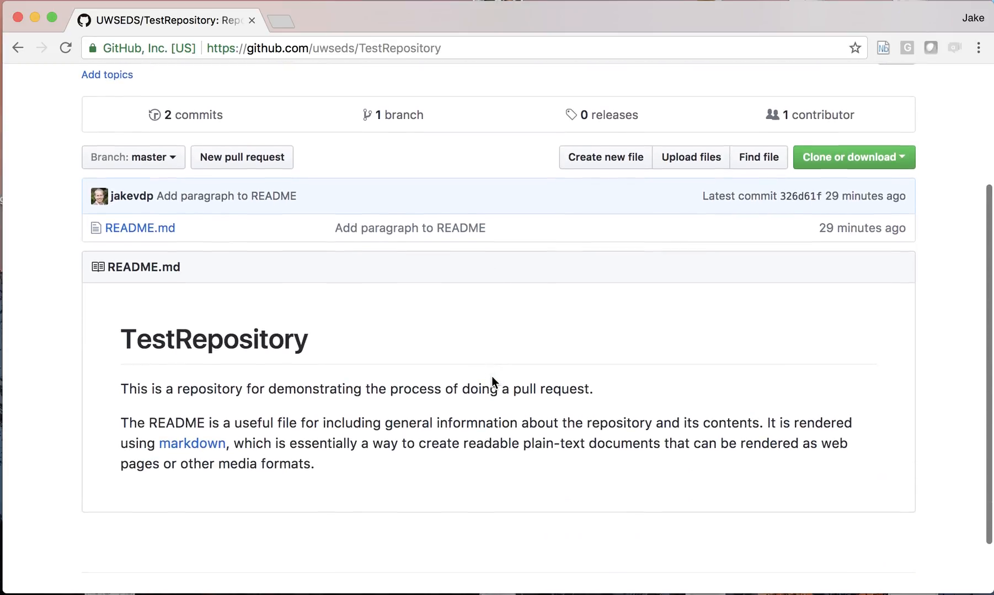
pyautogui.scroll(-3)
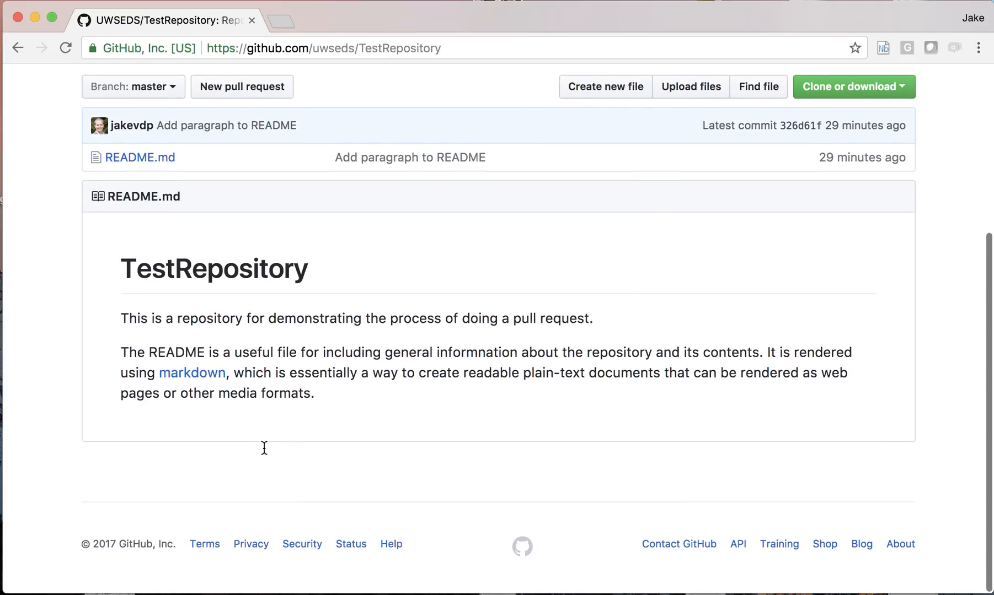
pyautogui.moveTo(373, 393)
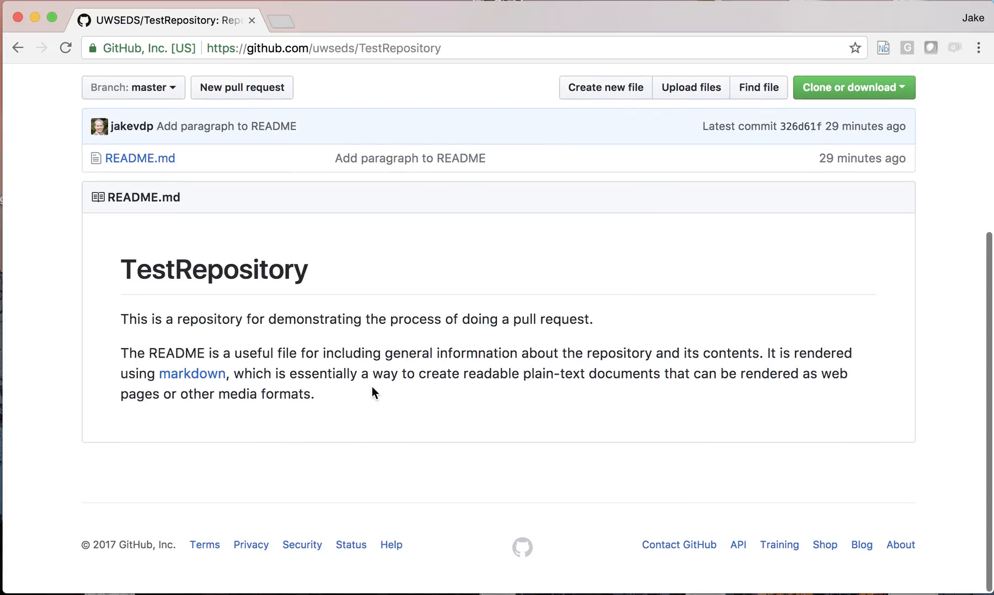
pyautogui.moveTo(456, 352)
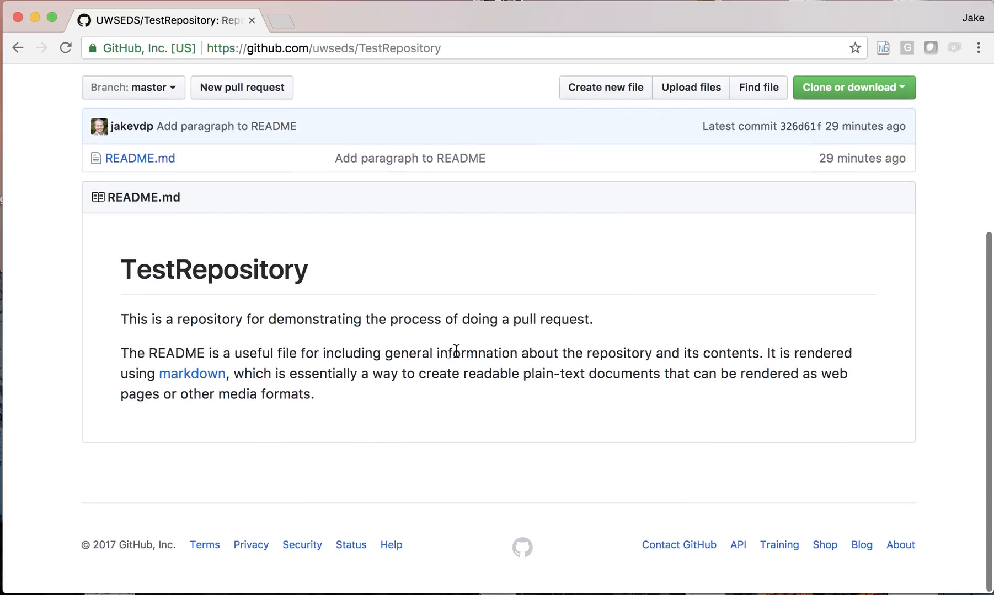
# - Select the misspelled word 'informnation' in the repository README
pyautogui.doubleClick(474, 353)
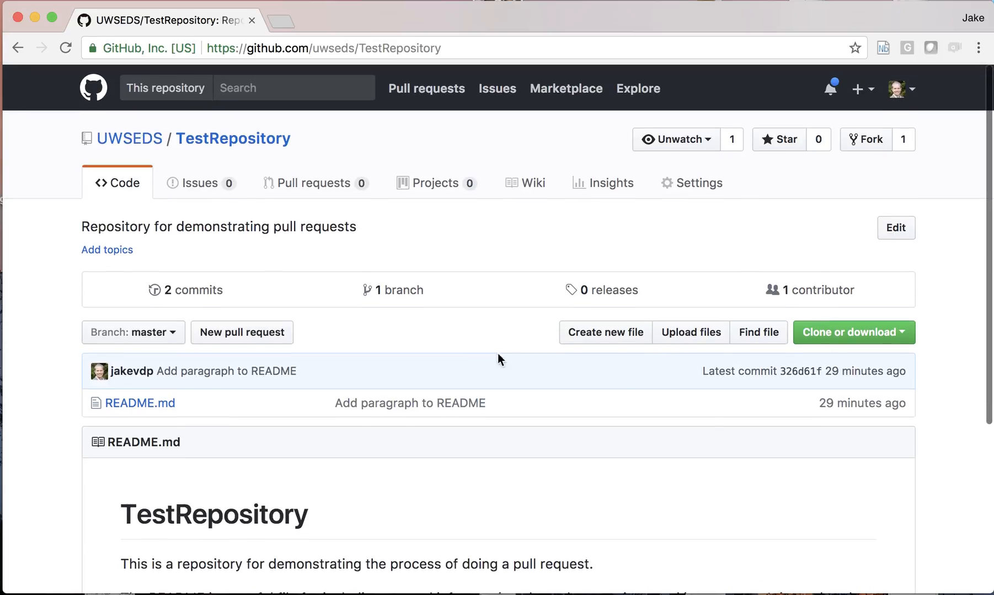
pyautogui.scroll(-3)
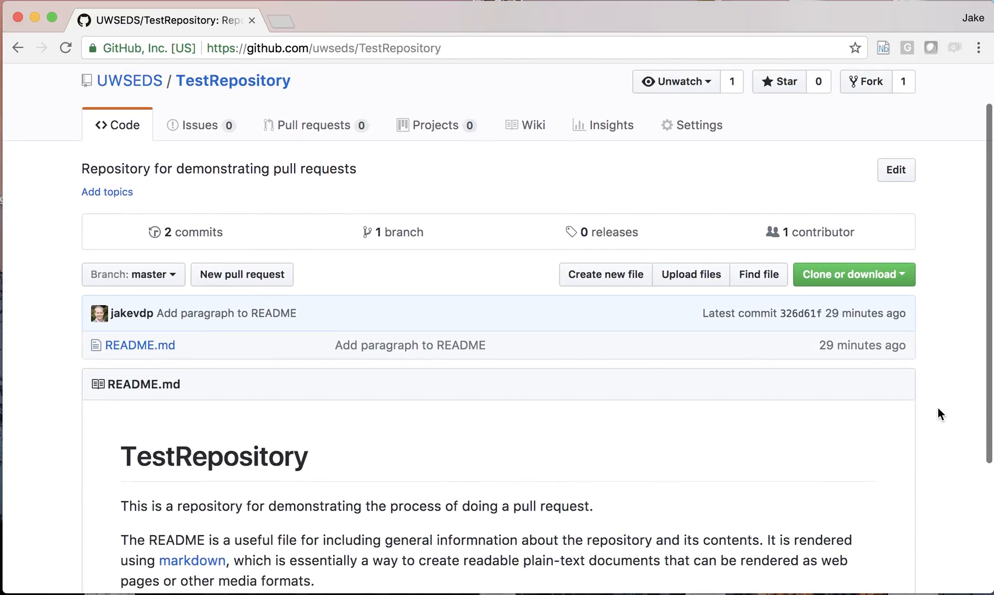
pyautogui.scroll(-3)
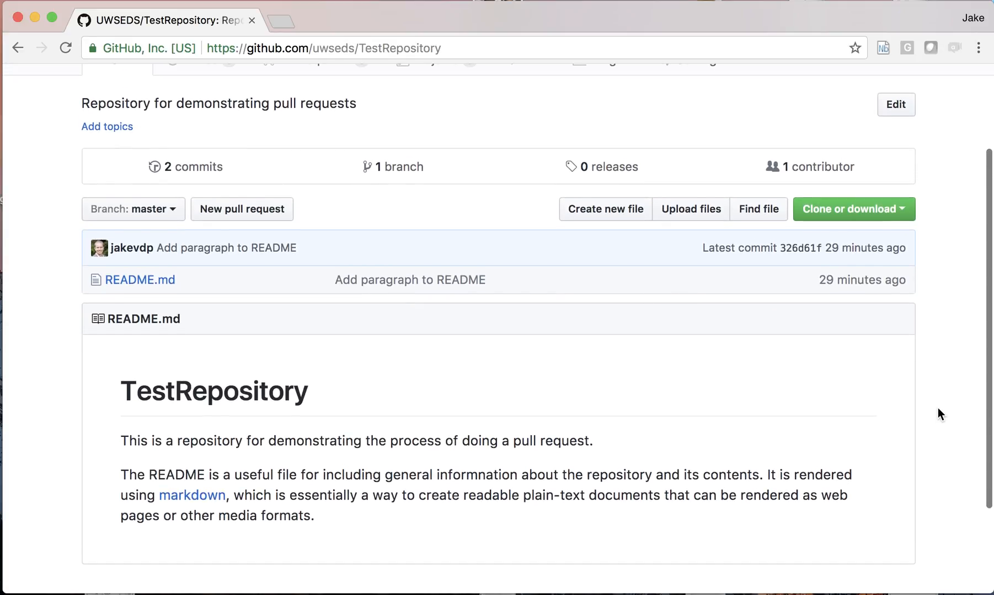
pyautogui.scroll(3)
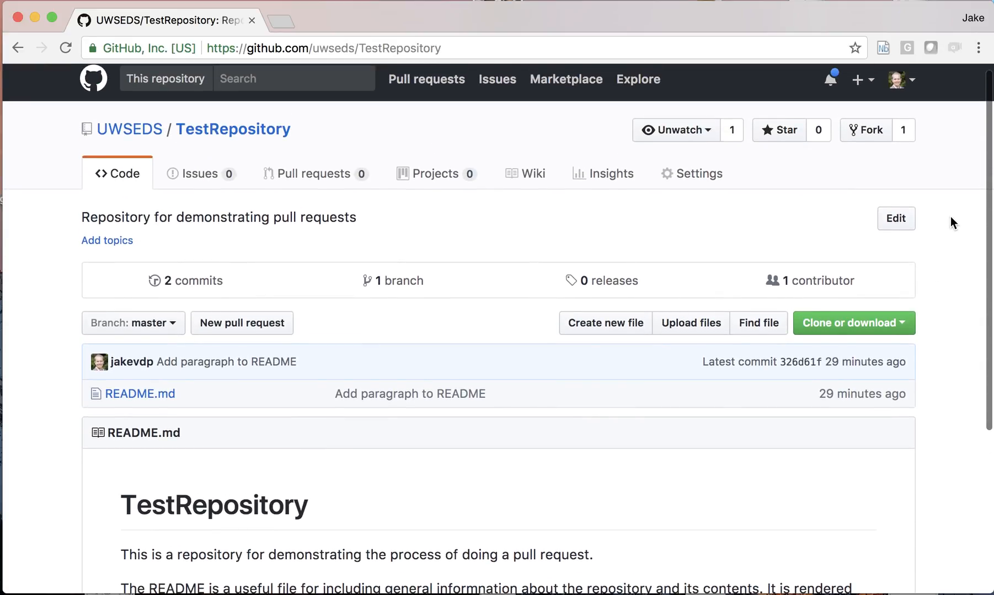
# - Fork UWSEDS/TestRepository into the personal jakevdp account
pyautogui.click(866, 131)
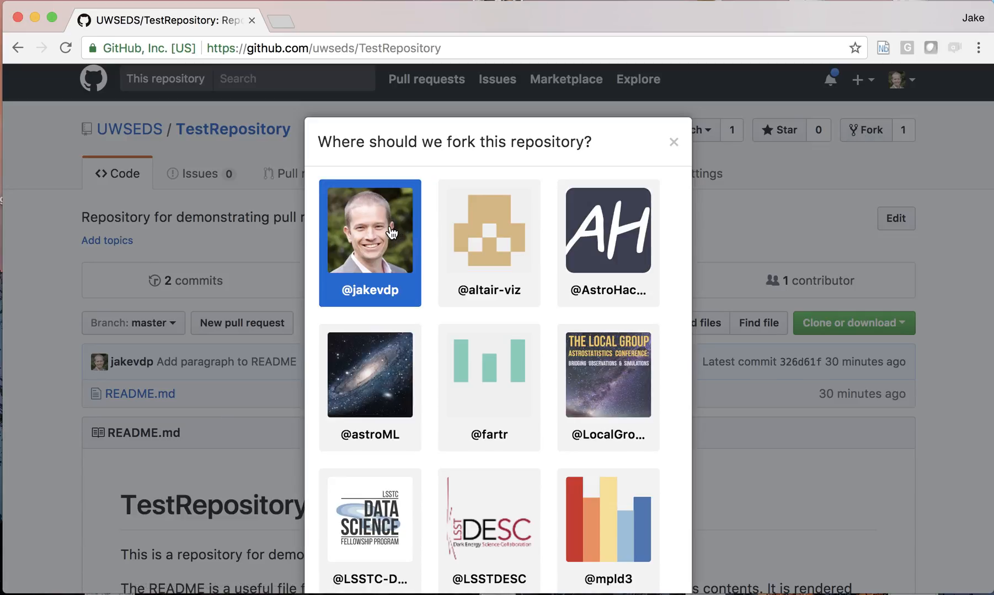
pyautogui.click(370, 242)
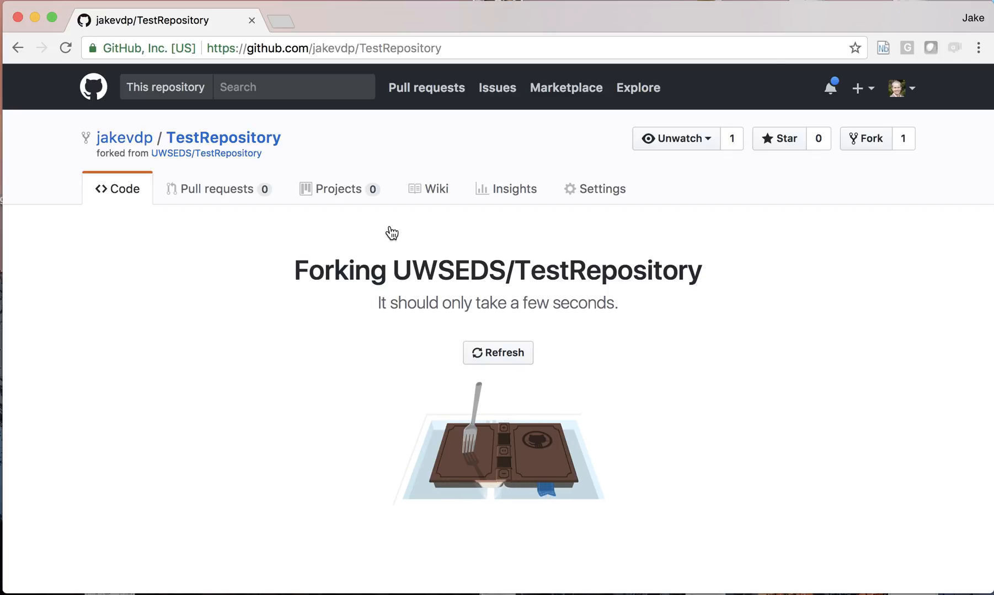
pyautogui.click(497, 352)
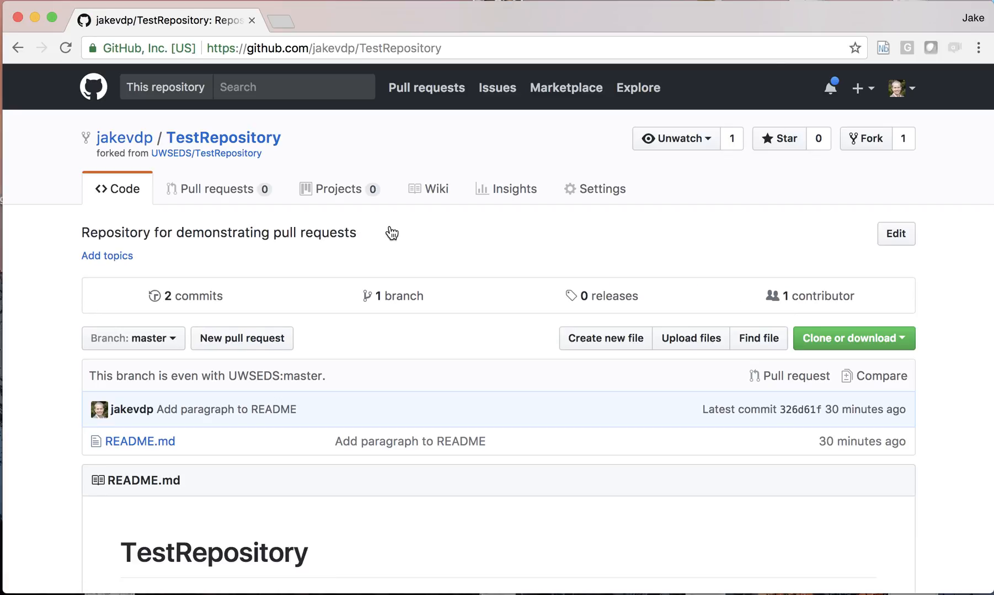
pyautogui.scroll(-3)
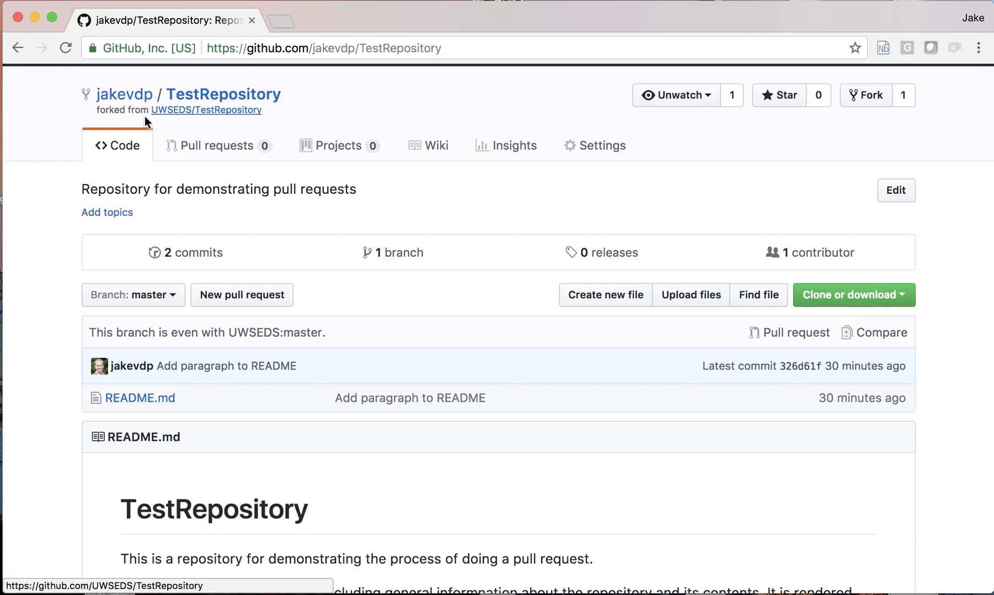
pyautogui.scroll(-3)
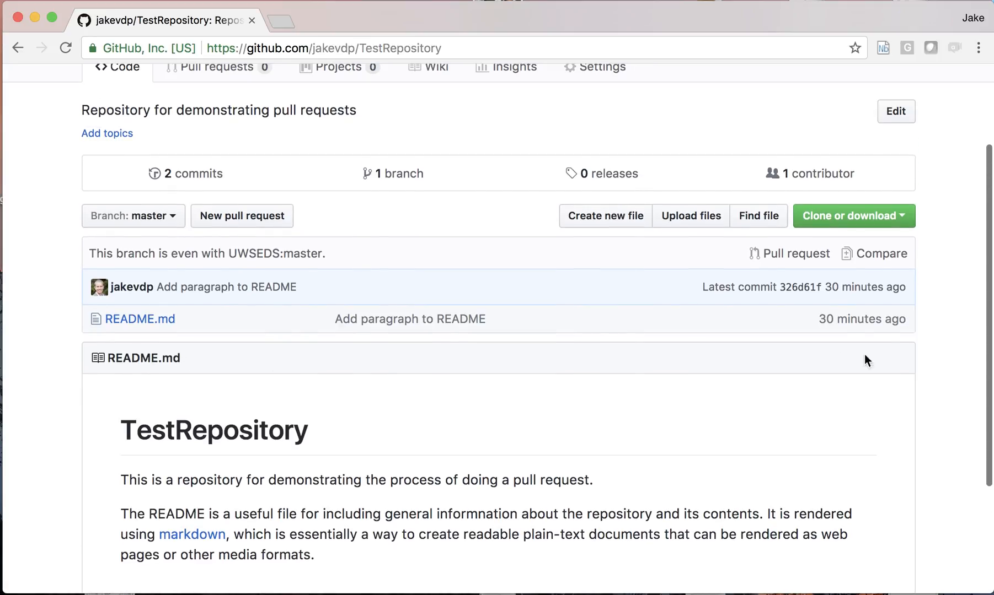
# - Copy the fork's SSH clone address from the Clone or download menu
pyautogui.click(853, 216)
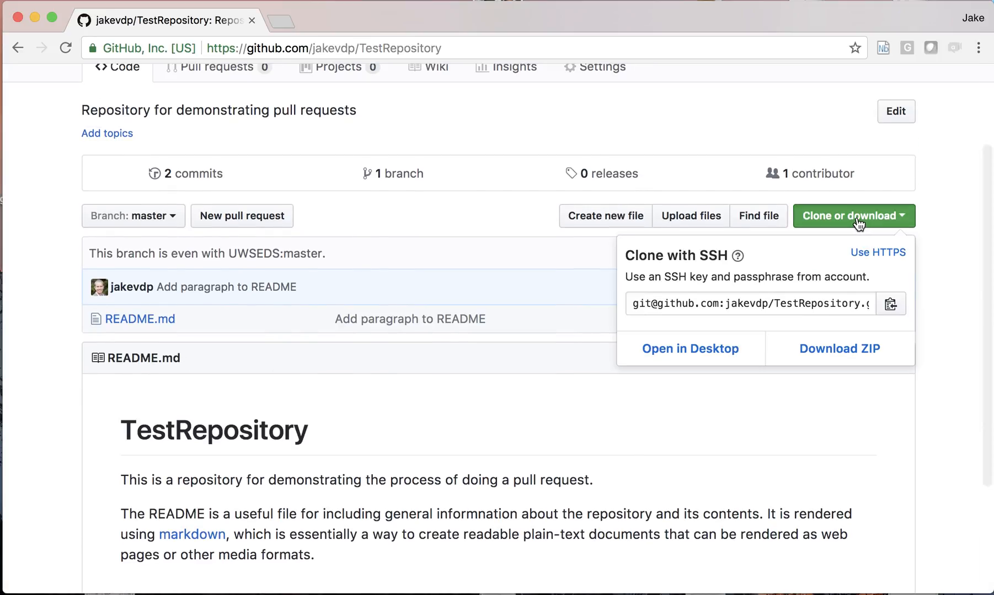
pyautogui.click(749, 303)
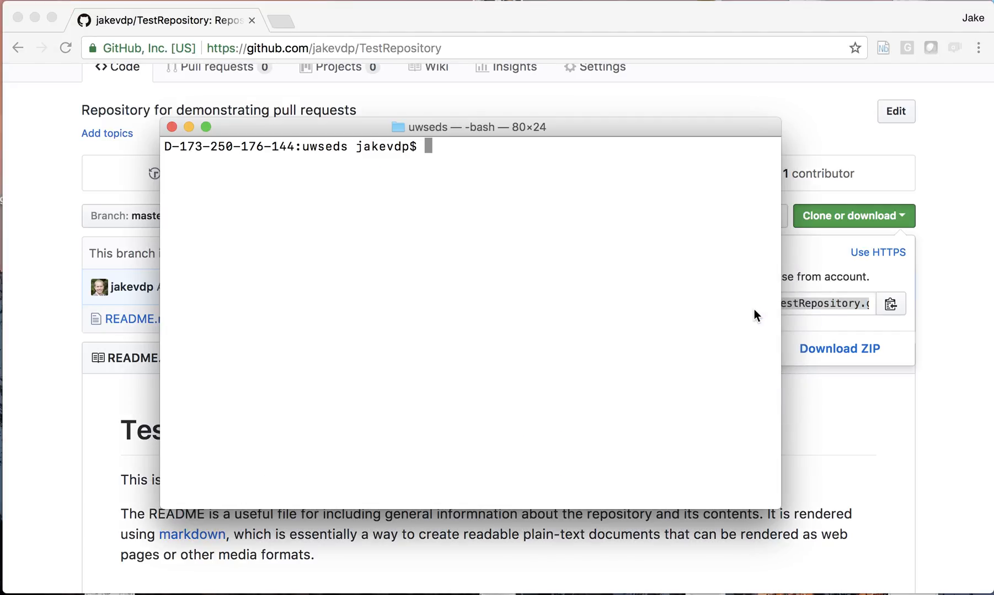
# - Clone the fork, enter the TestRepository folder and page through README.md with less
pyautogui.write('git clone git@github.com:jakevdp/TestRepository.git')
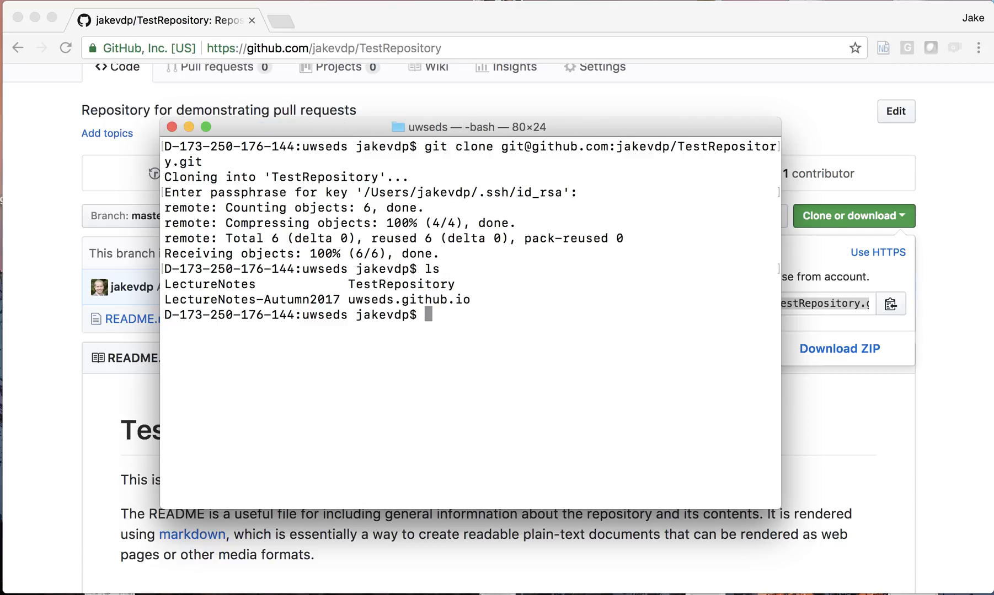
pyautogui.write('cd TestRepository/')
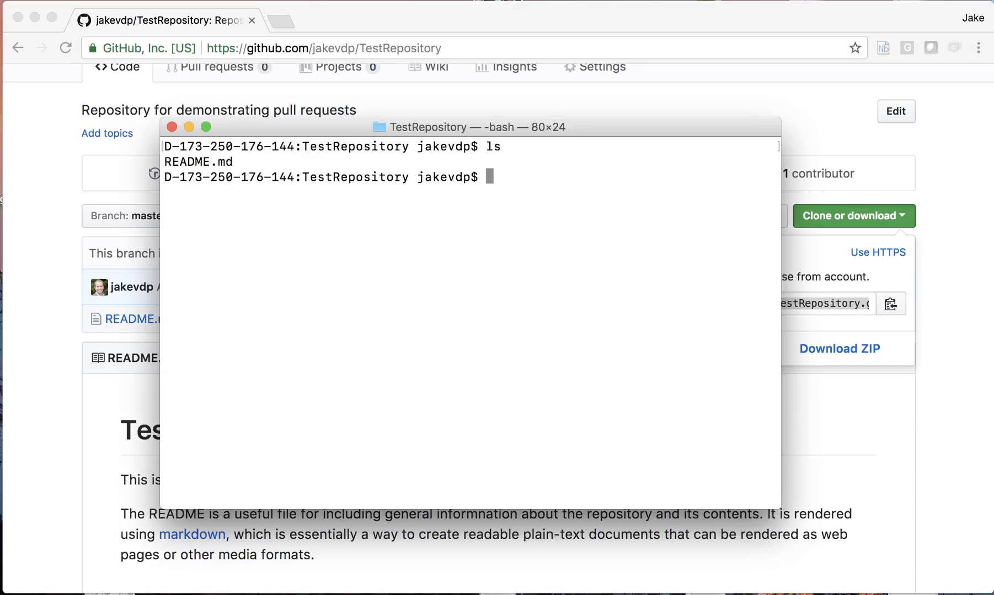
pyautogui.write('less README.md')
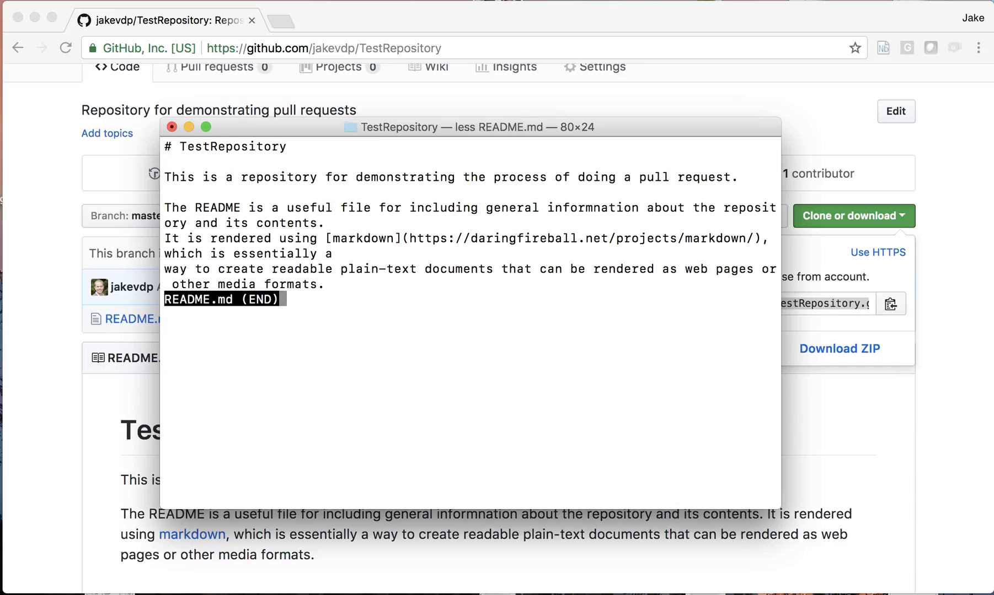
pyautogui.moveTo(898, 299)
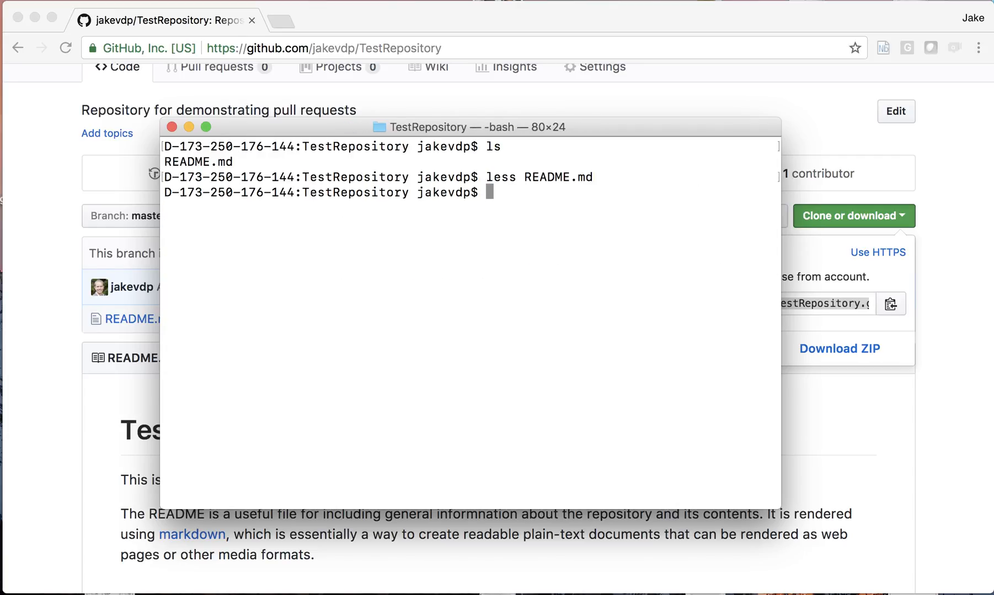
# - Create and check out the branch fix-readme-typo with git checkout -b
pyautogui.write('clear')
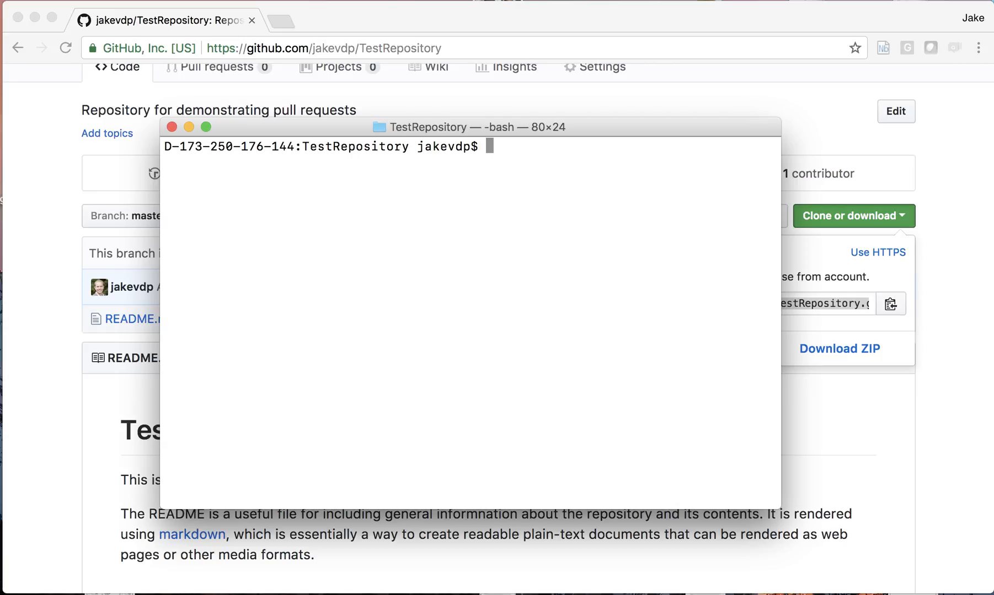
pyautogui.write('git checkout')
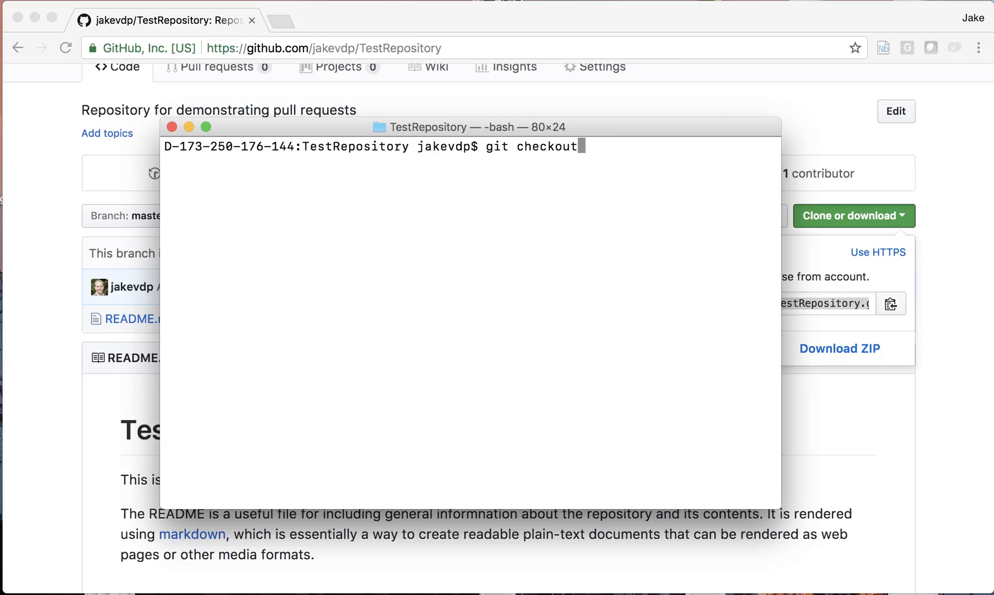
pyautogui.write('-b')
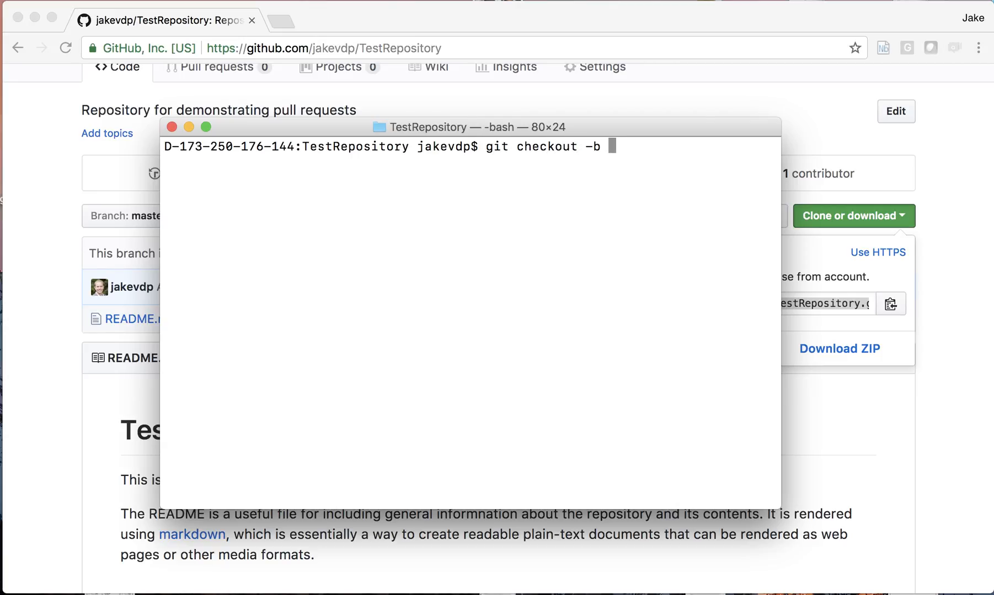
pyautogui.write('fi')
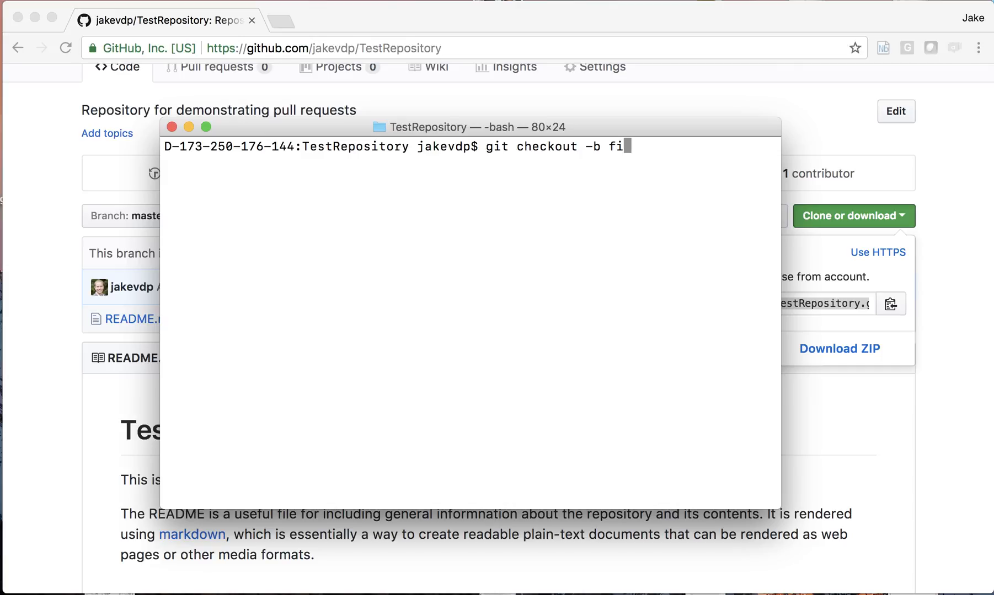
pyautogui.write('x-readme-typo')
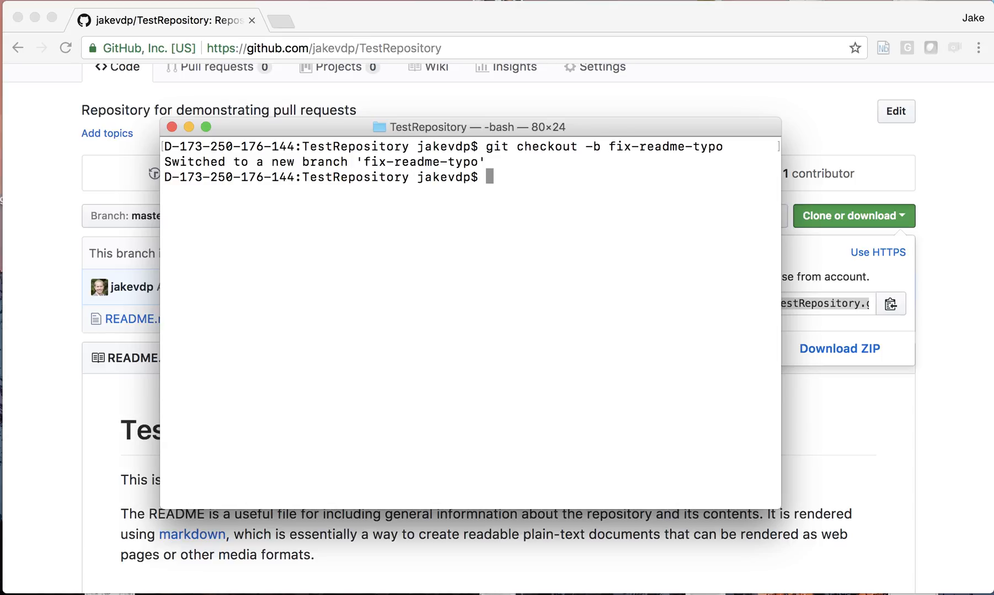
pyautogui.write('emacs README.md')
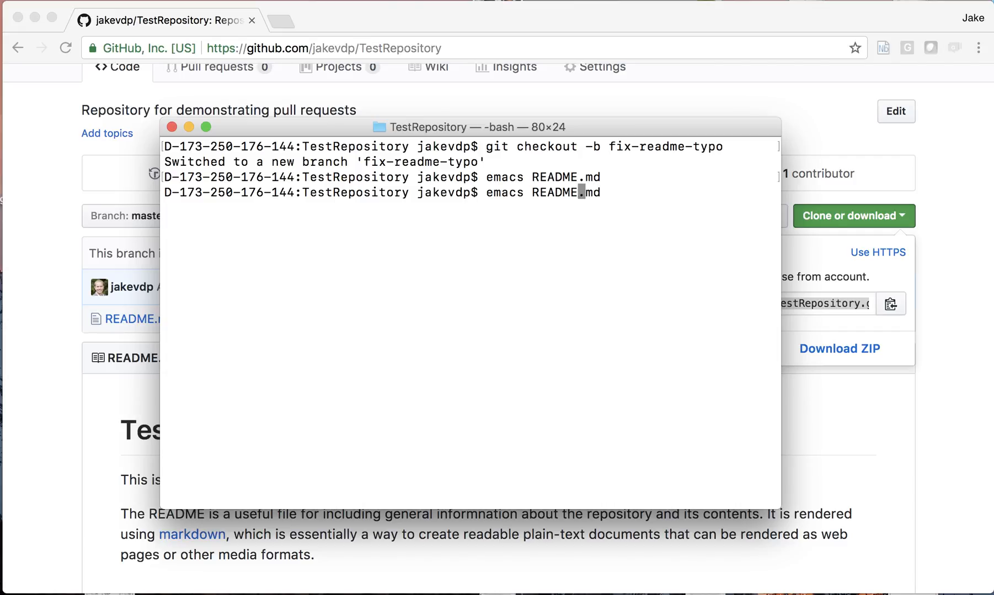
# - In emacs -nw, search 'infor', fix informnation to information, and save README.md
pyautogui.write('-nw')
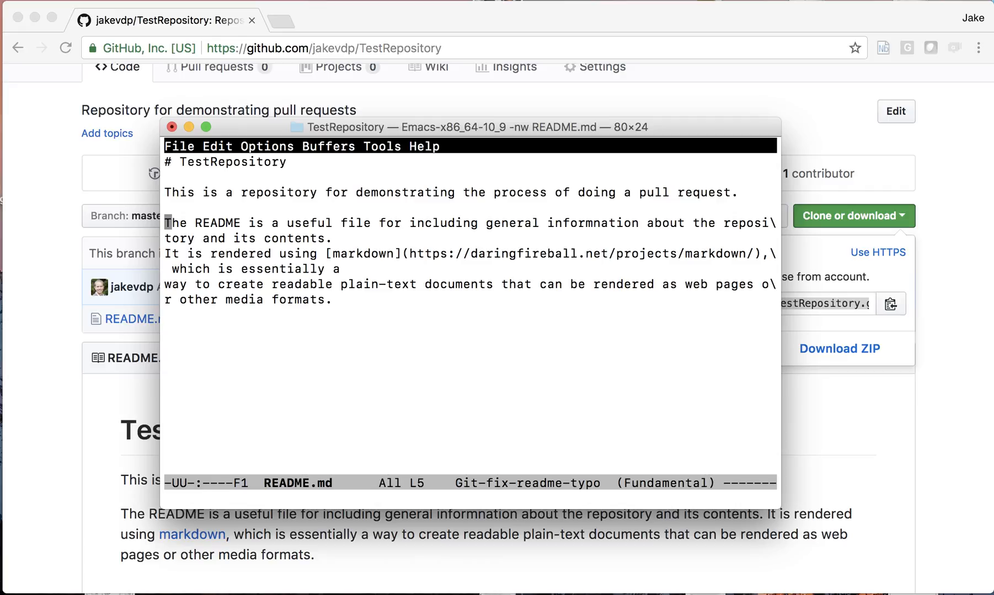
pyautogui.write('infor')
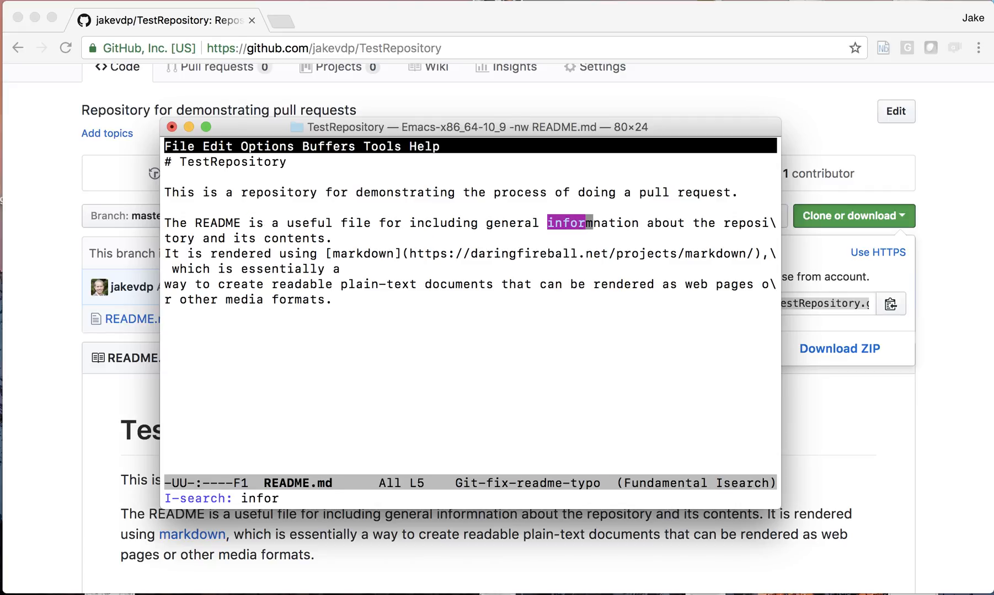
pyautogui.press('Return')
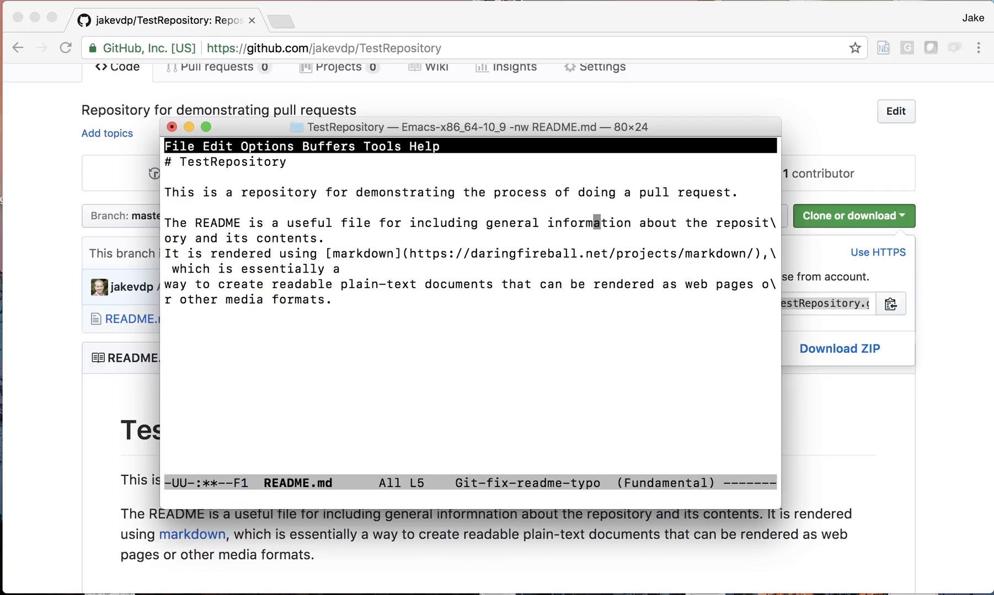
pyautogui.press('ctrl+x ctrl+s')
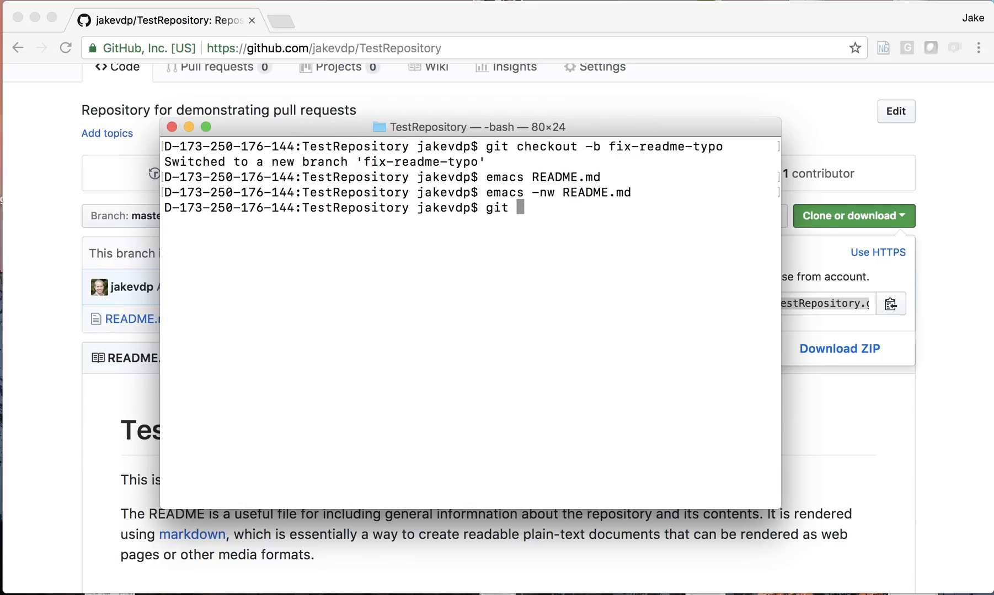
# - Check git status, review the git diff of the fix, and stage README.md with git add
pyautogui.write('status')
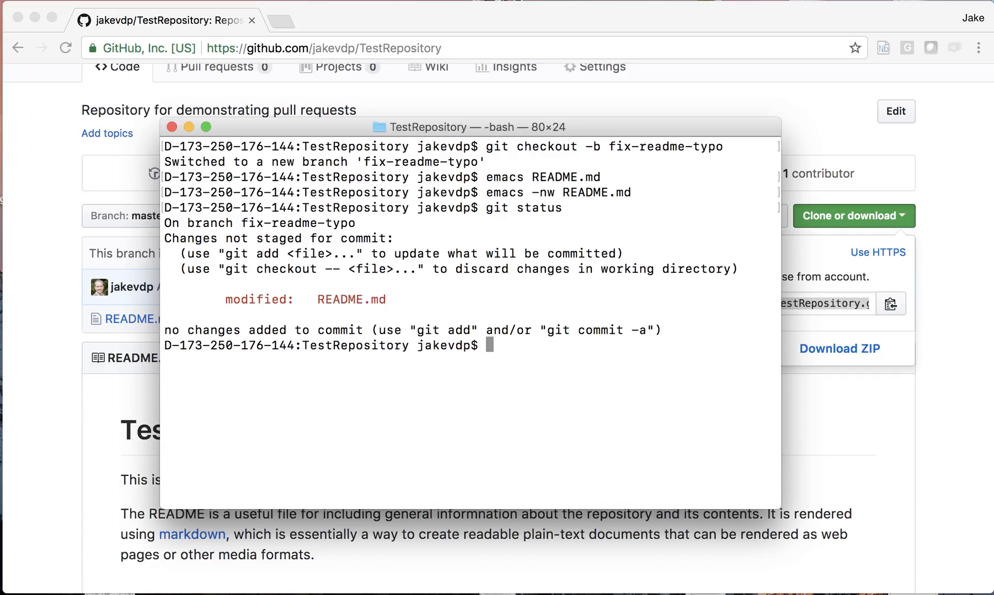
pyautogui.write('git')
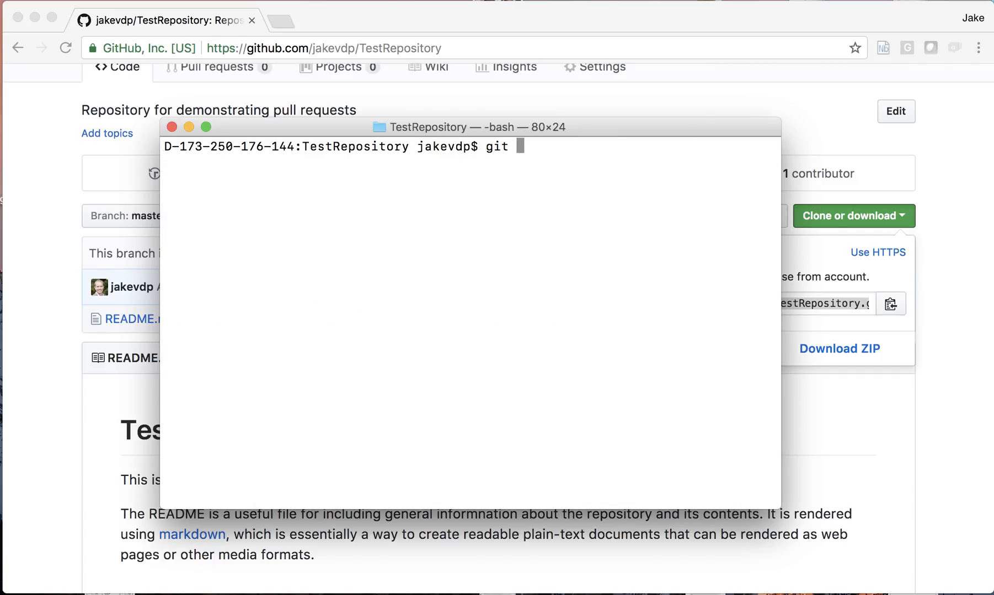
pyautogui.write('diff')
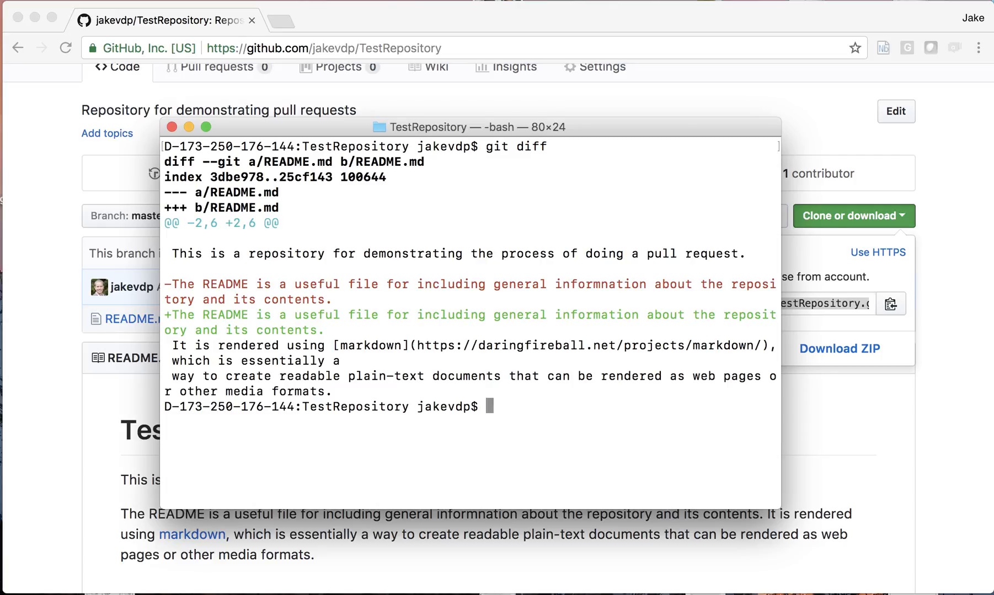
pyautogui.write('git add README.md')
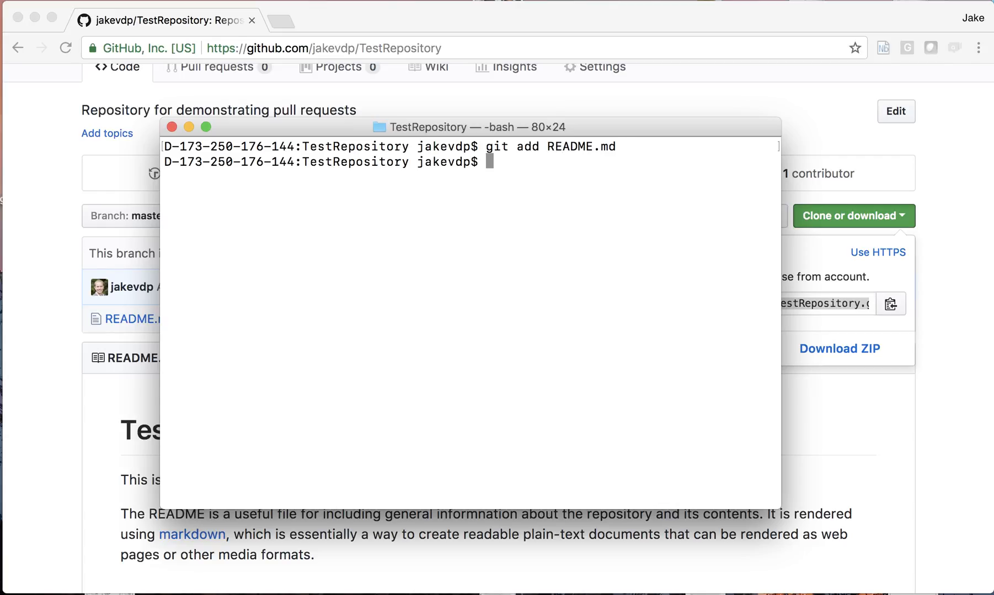
# - Commit with message "Fix typo in README" and push fix-readme-typo to origin
pyautogui.write('git commit -m')
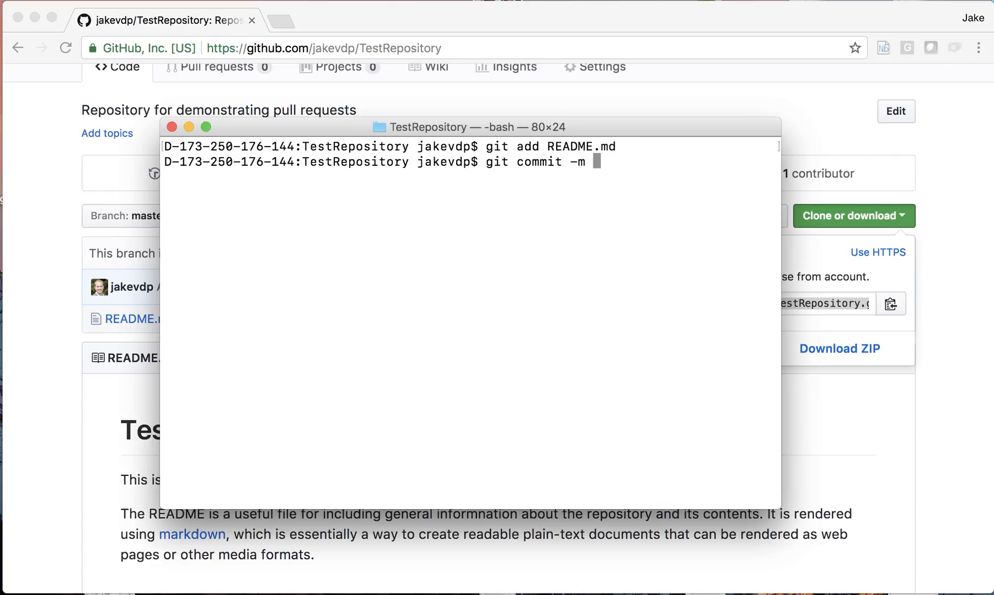
pyautogui.write('"Fix typo in README')
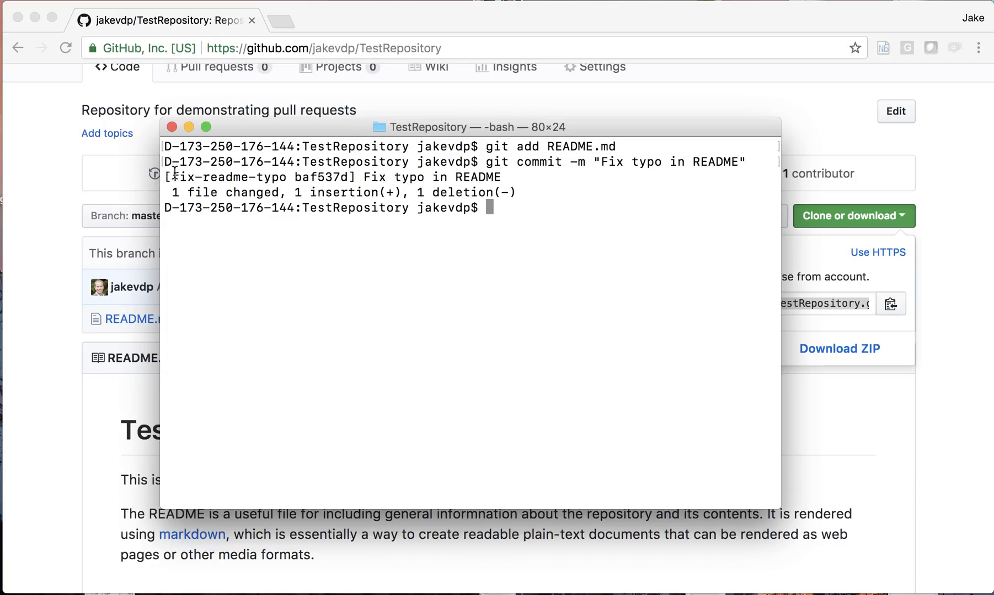
pyautogui.moveTo(500, 224)
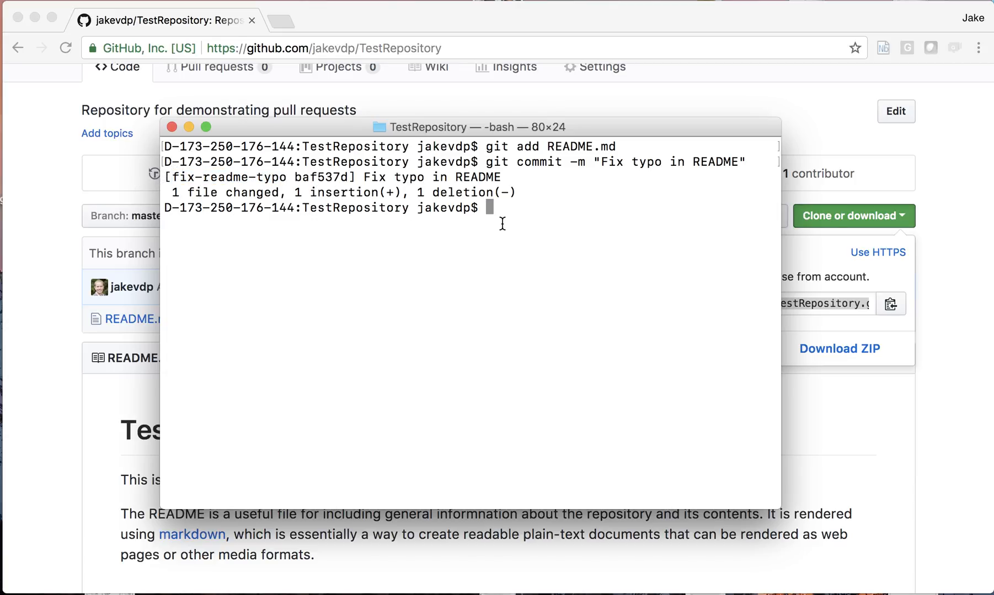
pyautogui.write('git push')
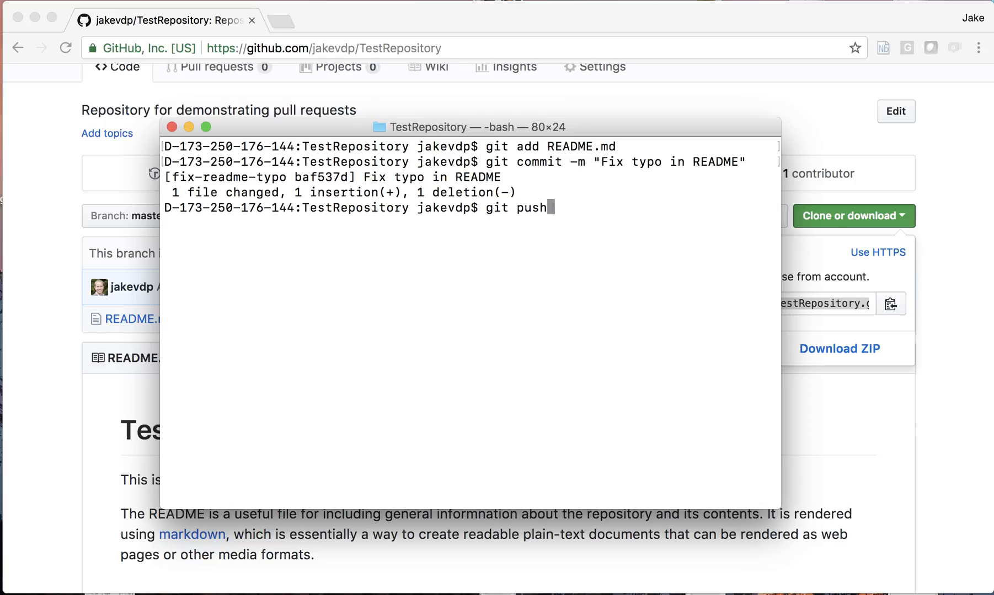
pyautogui.write('origin fix-readme-typo')
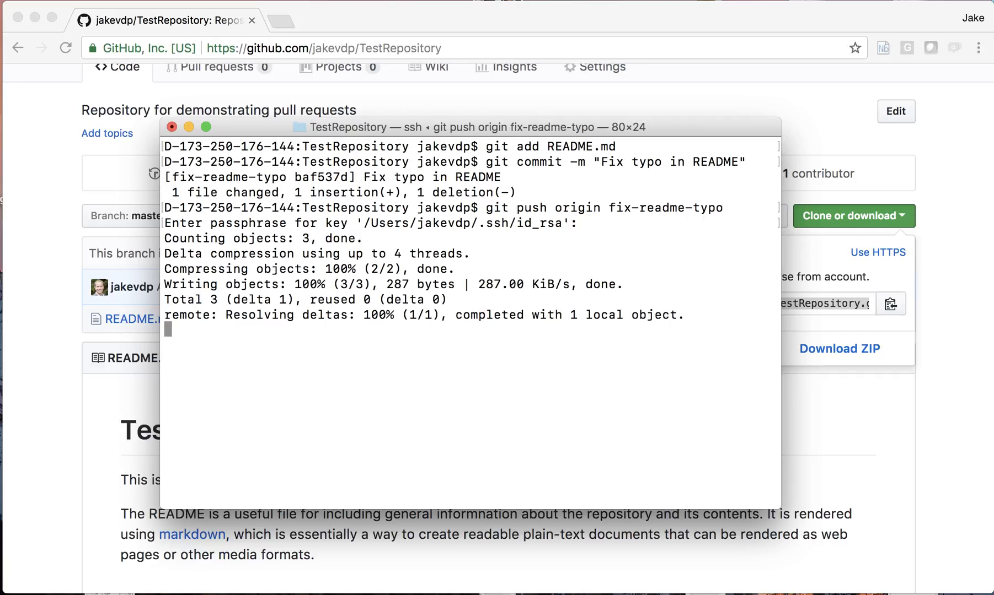
pyautogui.moveTo(665, 175)
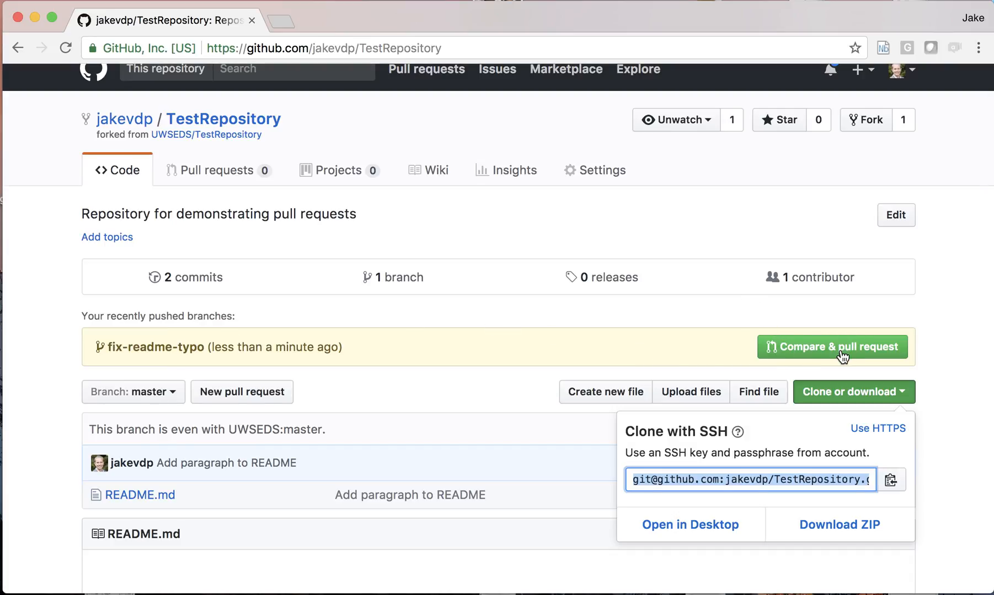
# - Start a pull request comparing the fix-readme-typo branch against UWSEDS master
pyautogui.click(833, 346)
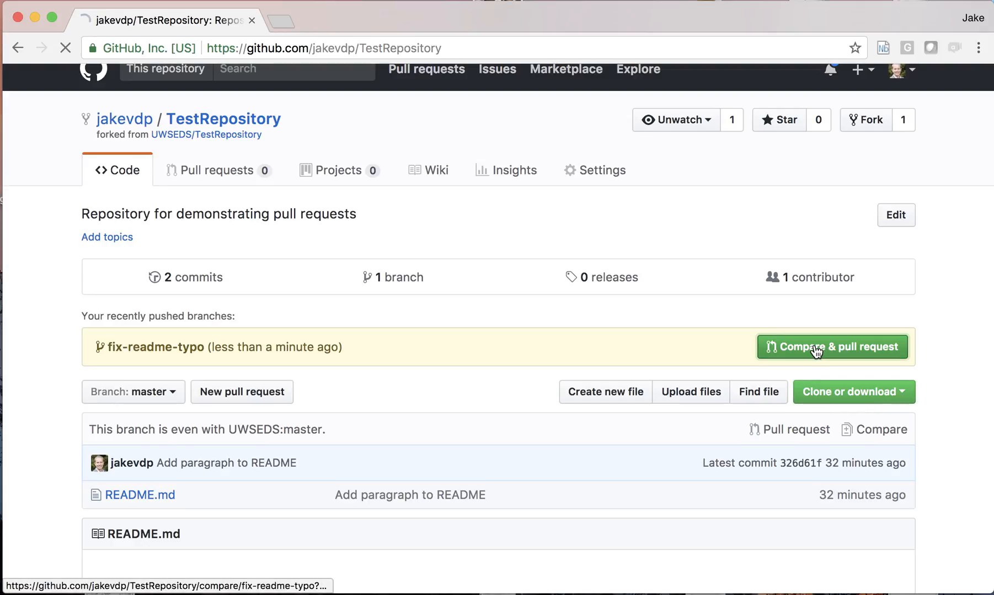
pyautogui.click(832, 346)
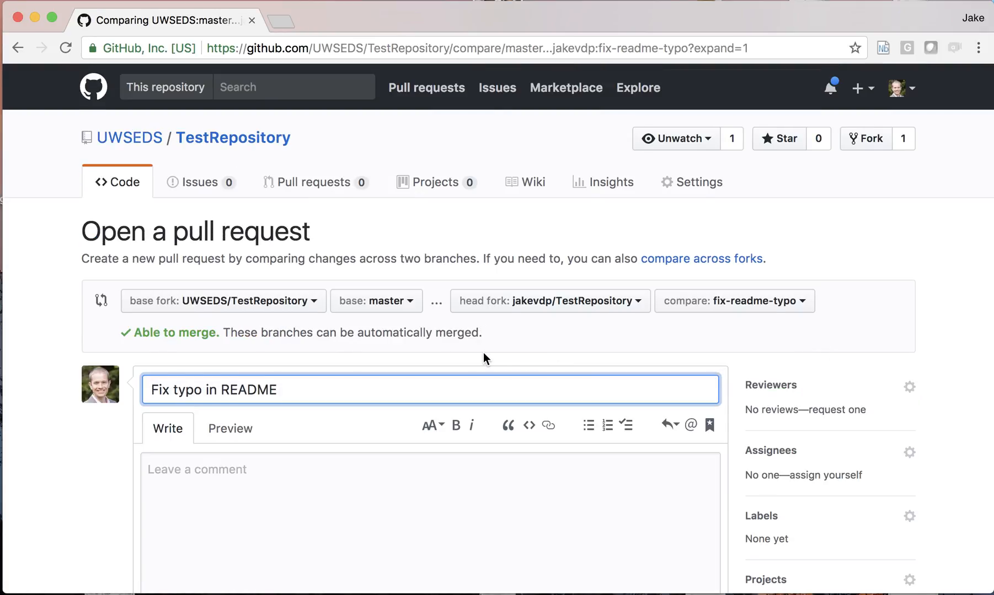
pyautogui.scroll(-3)
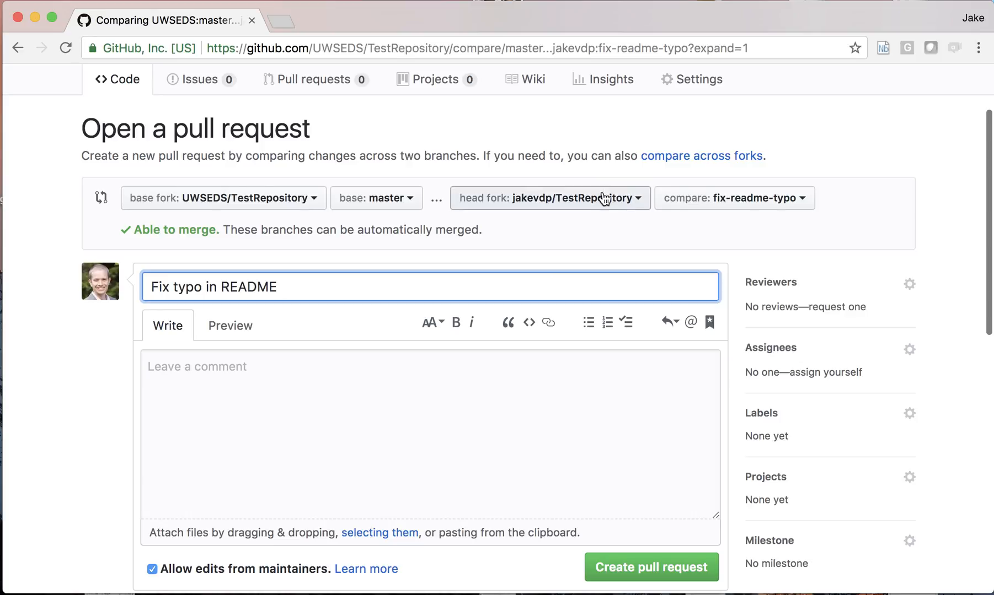
pyautogui.moveTo(788, 198)
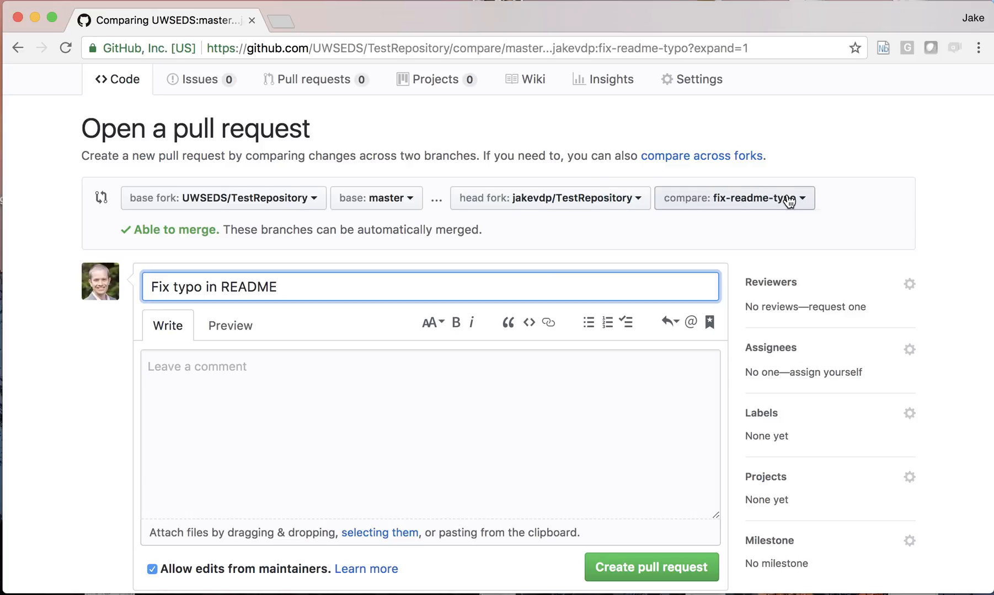
pyautogui.moveTo(240, 198)
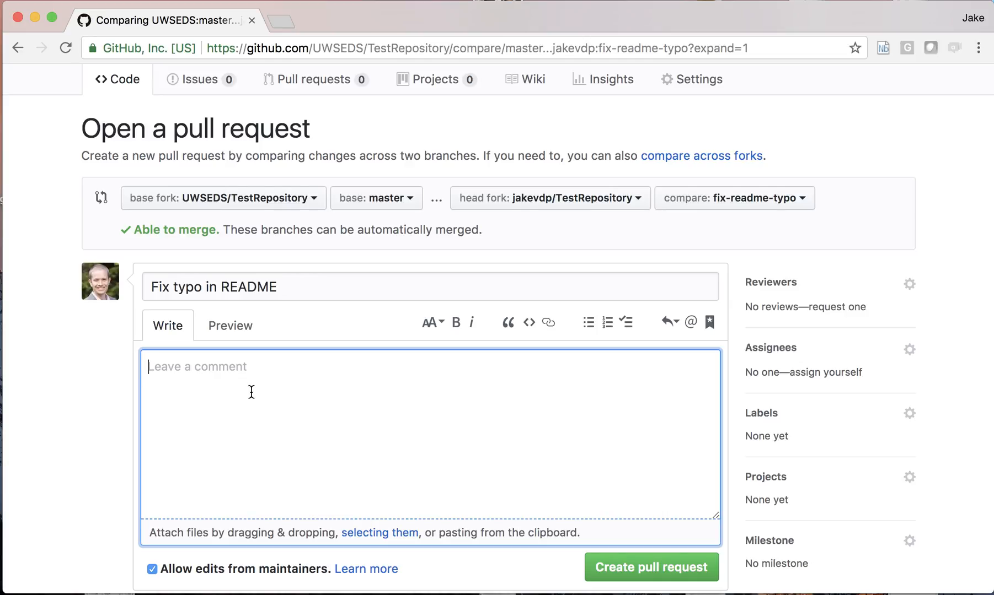
# - Describe it as 'Found a small typo in the README' and create the pull request
pyautogui.write('Found a small typo in')
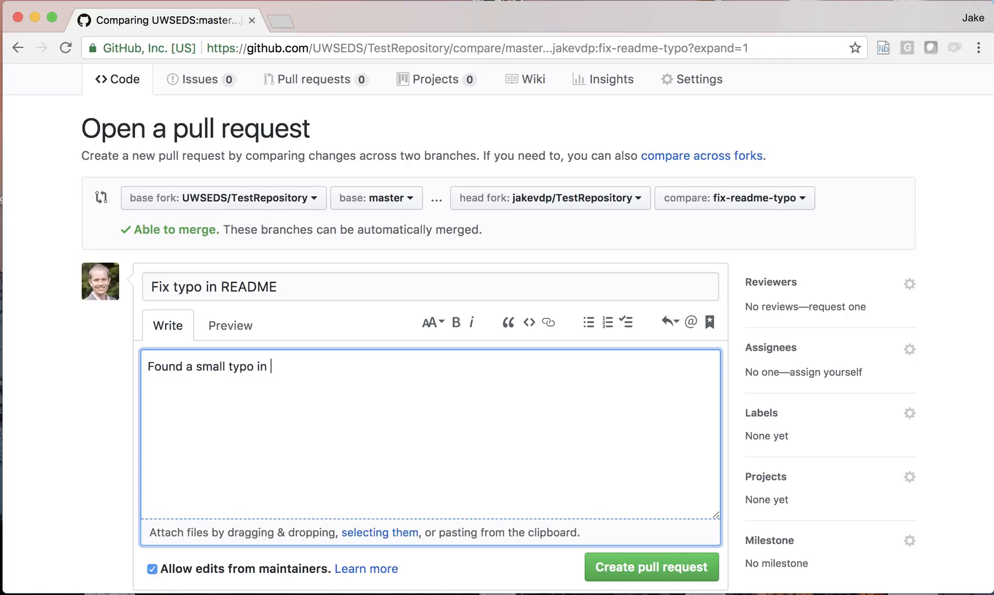
pyautogui.write('the README')
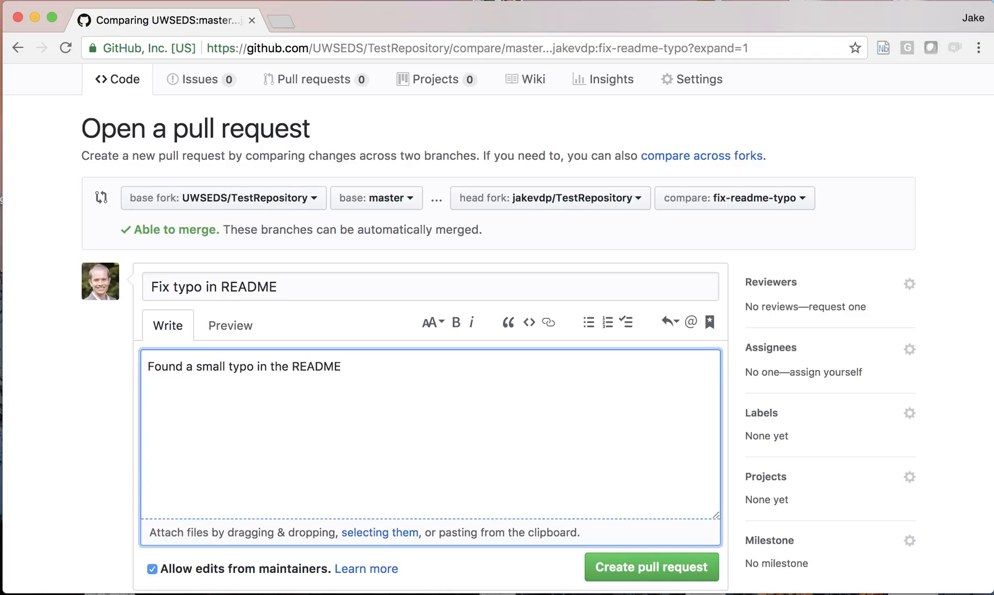
pyautogui.click(651, 566)
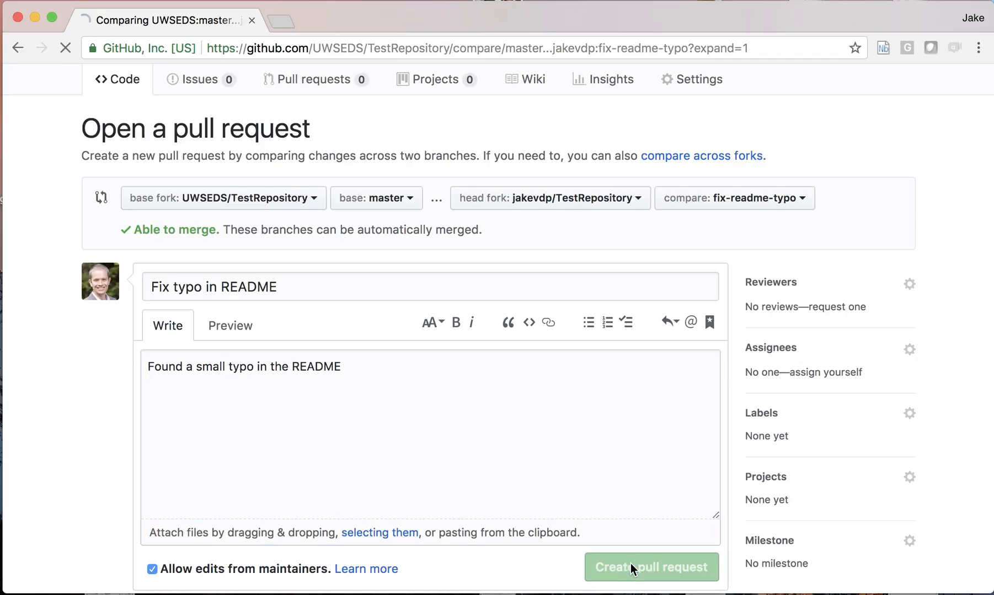
# - From the repository home, list open pull requests and open 'Fix typo in README'
pyautogui.click(651, 566)
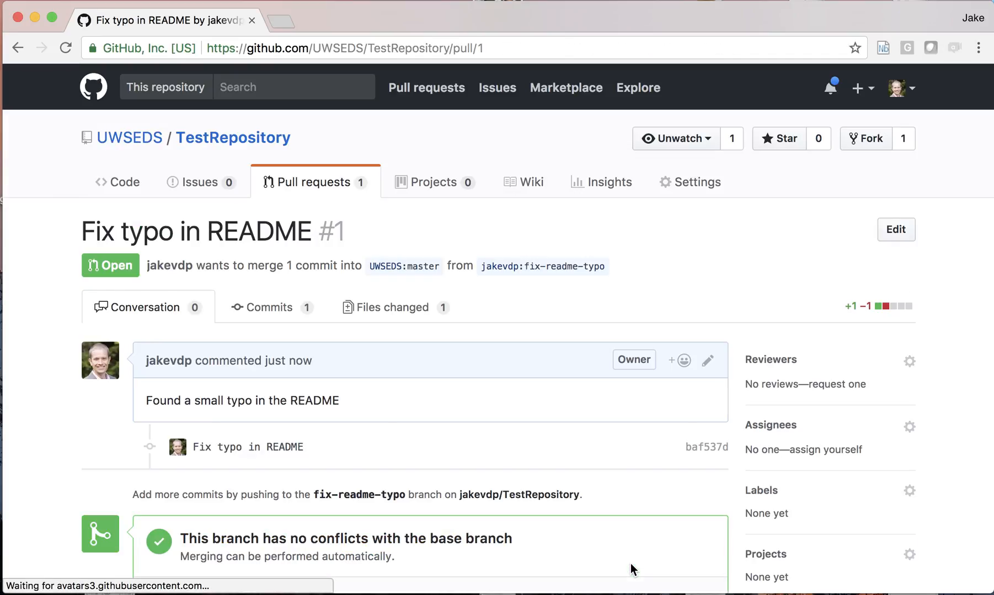
pyautogui.moveTo(320, 212)
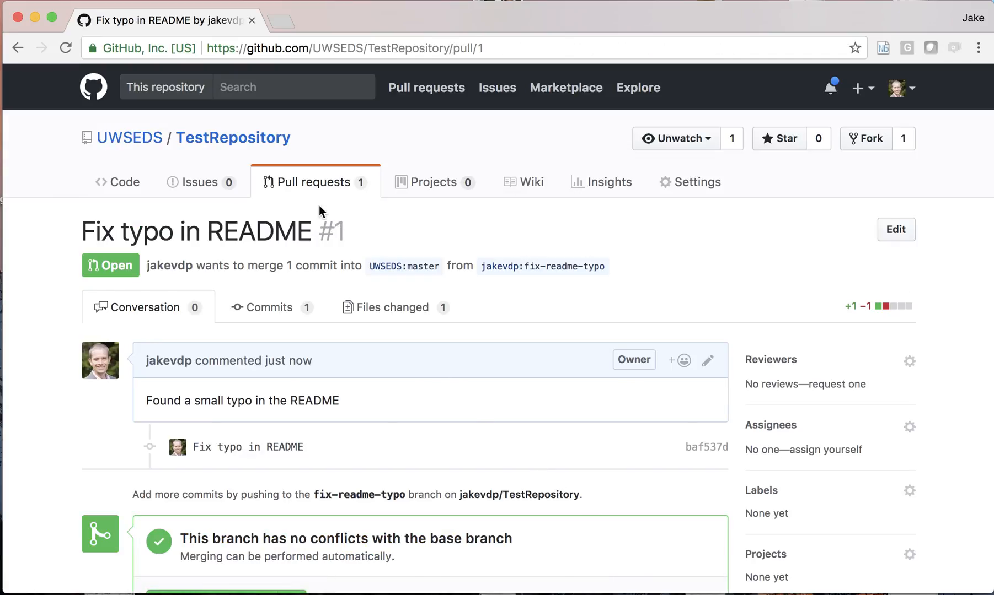
pyautogui.click(232, 138)
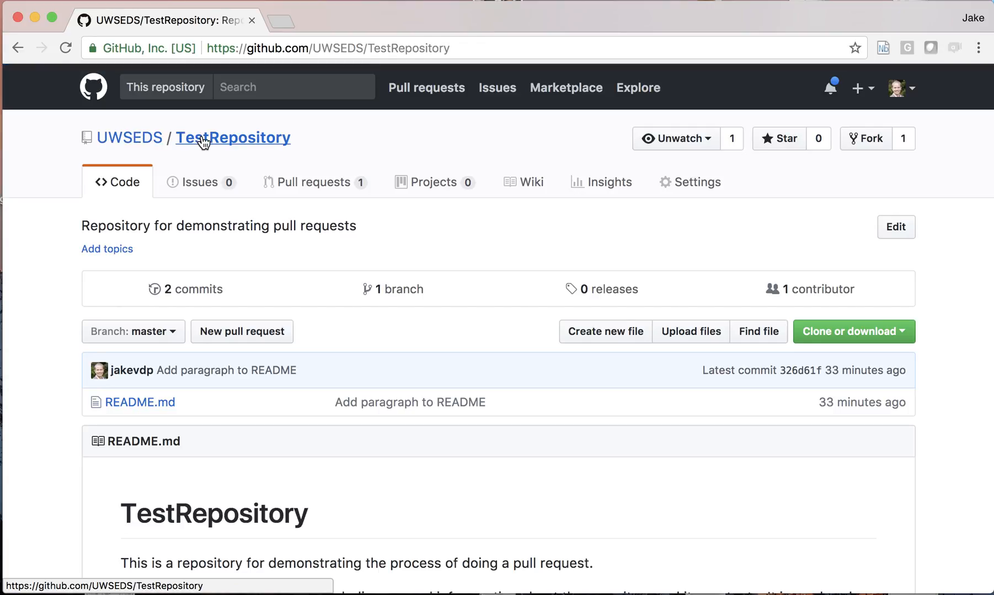
pyautogui.click(315, 182)
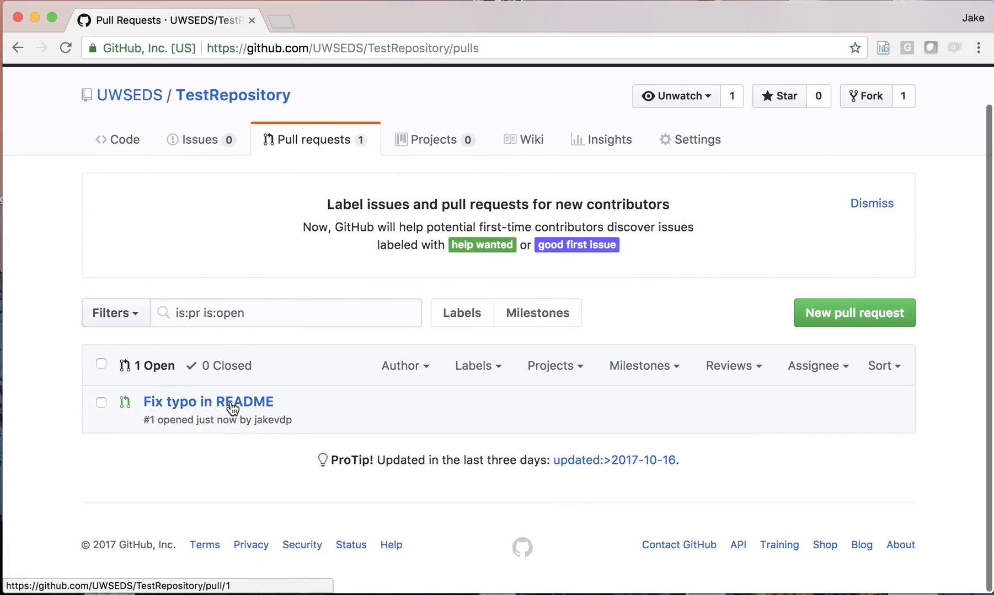
pyautogui.click(207, 401)
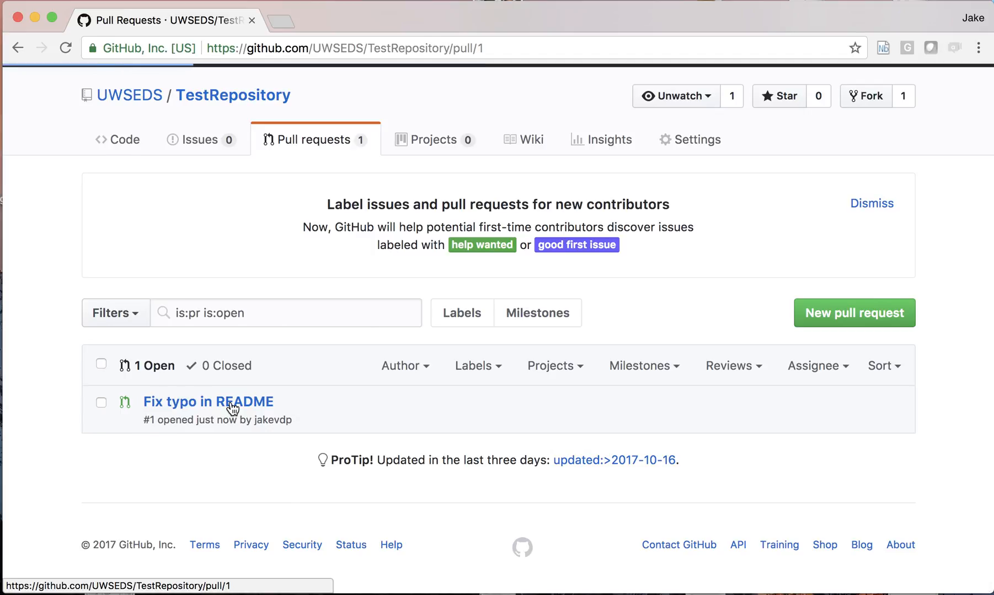
pyautogui.click(208, 401)
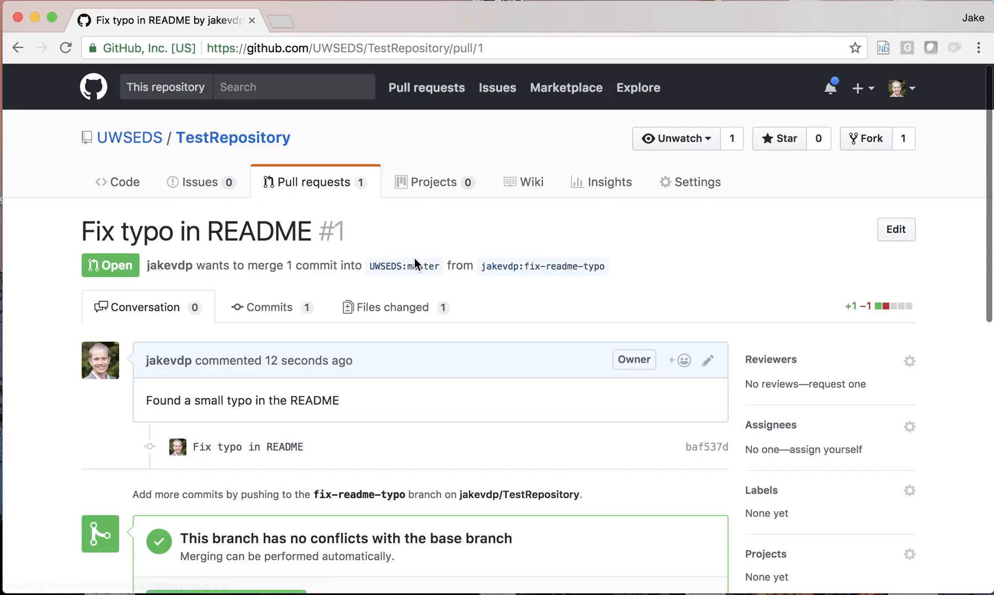
pyautogui.scroll(-3)
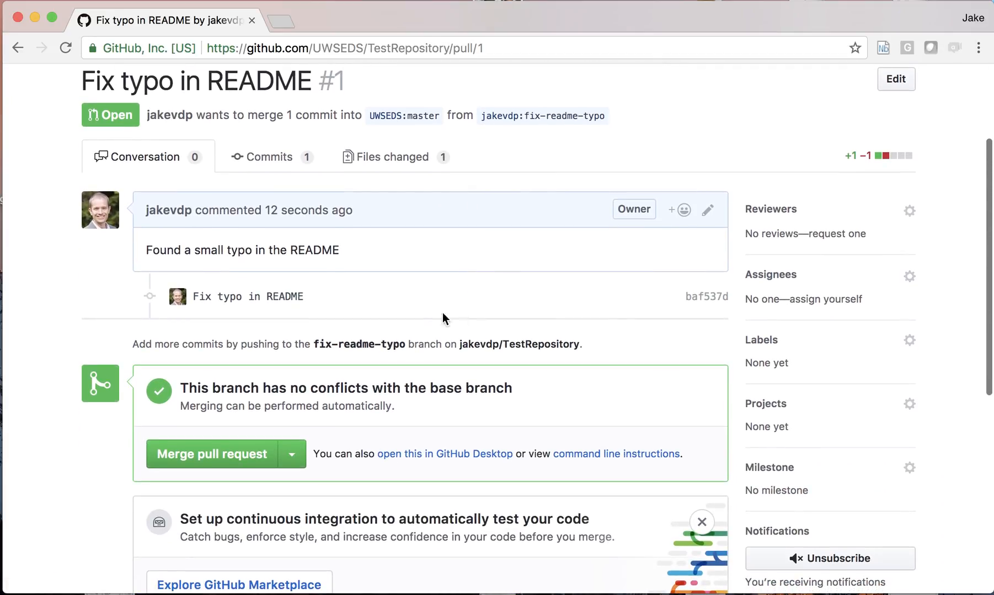
# - Review the pull request's Commits and its Files changed diff of README.md
pyautogui.click(268, 156)
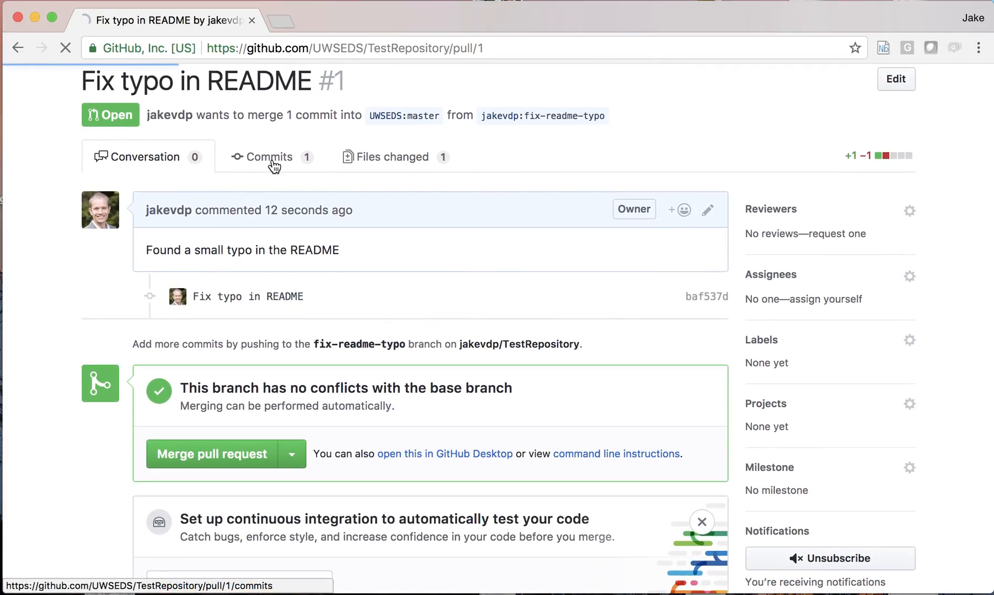
pyautogui.click(269, 156)
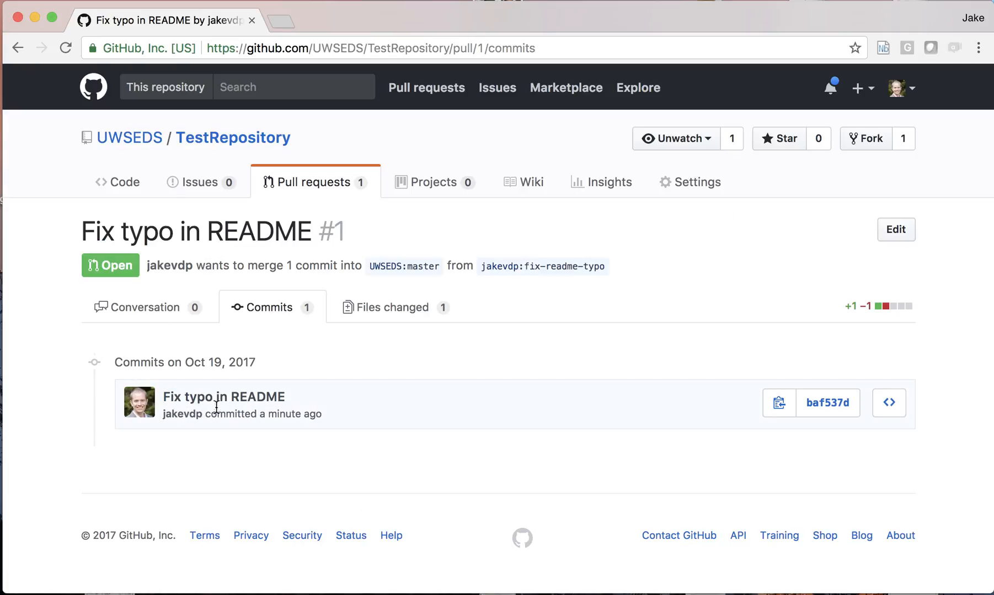
pyautogui.click(387, 307)
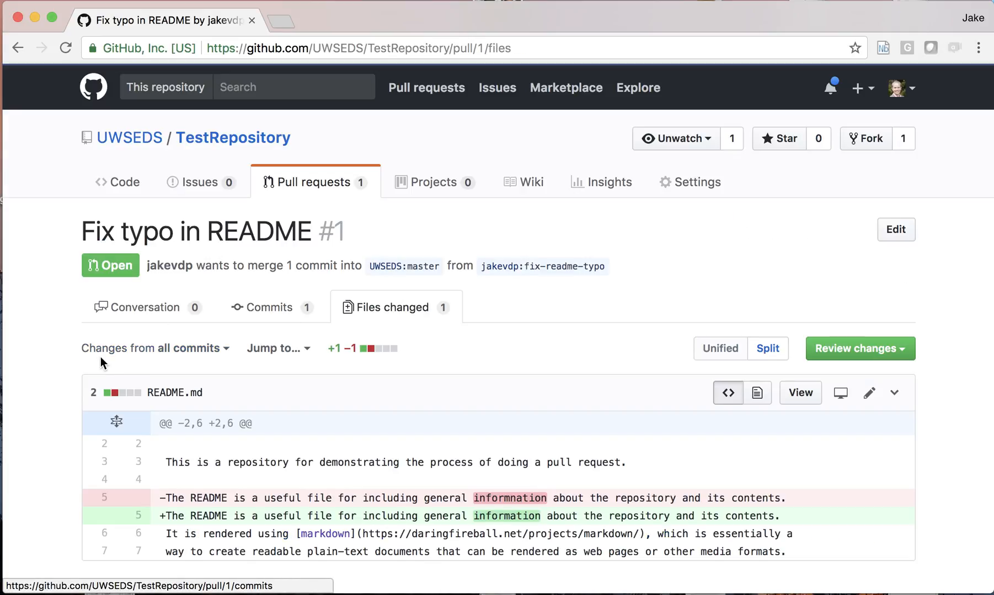
pyautogui.scroll(-3)
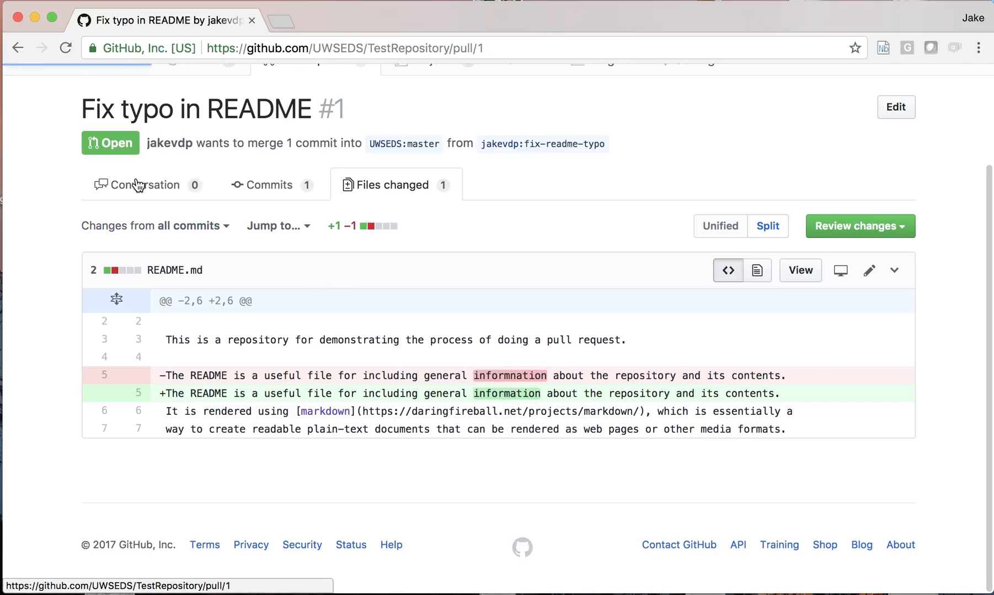
# - From the Conversation view, merge the pull request into master and confirm the merge
pyautogui.click(144, 185)
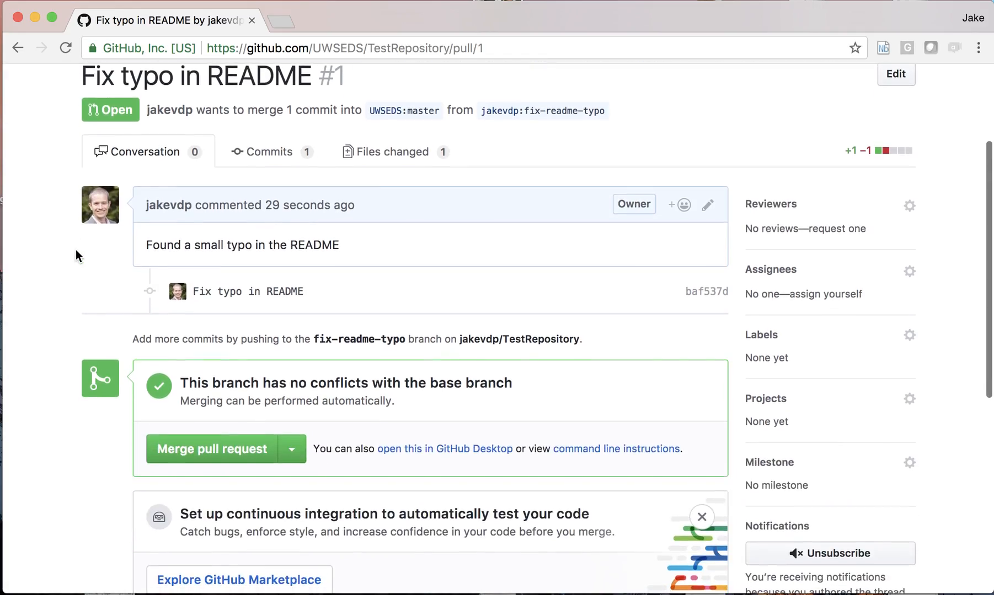
pyautogui.scroll(-3)
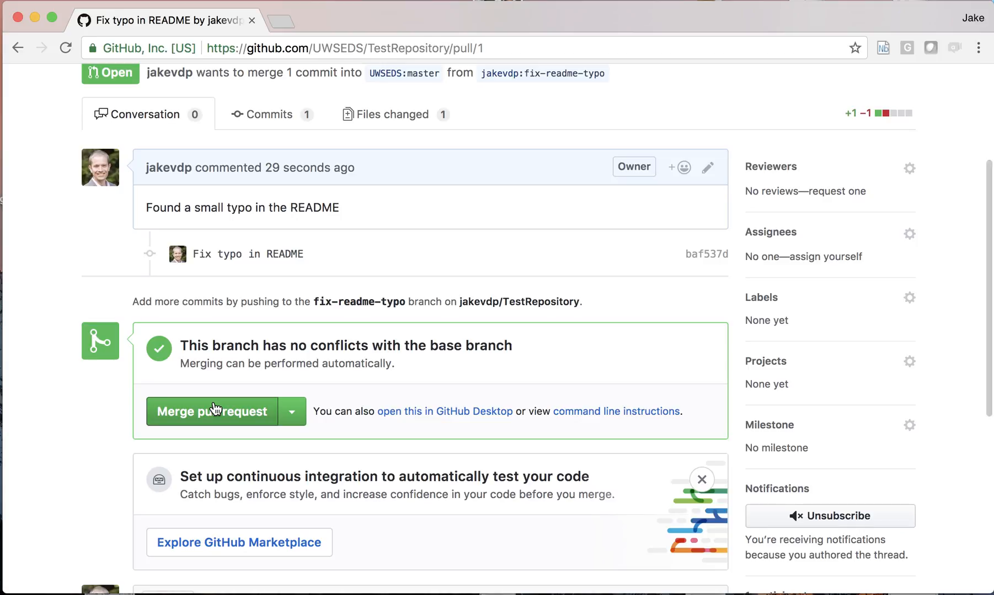
pyautogui.click(212, 411)
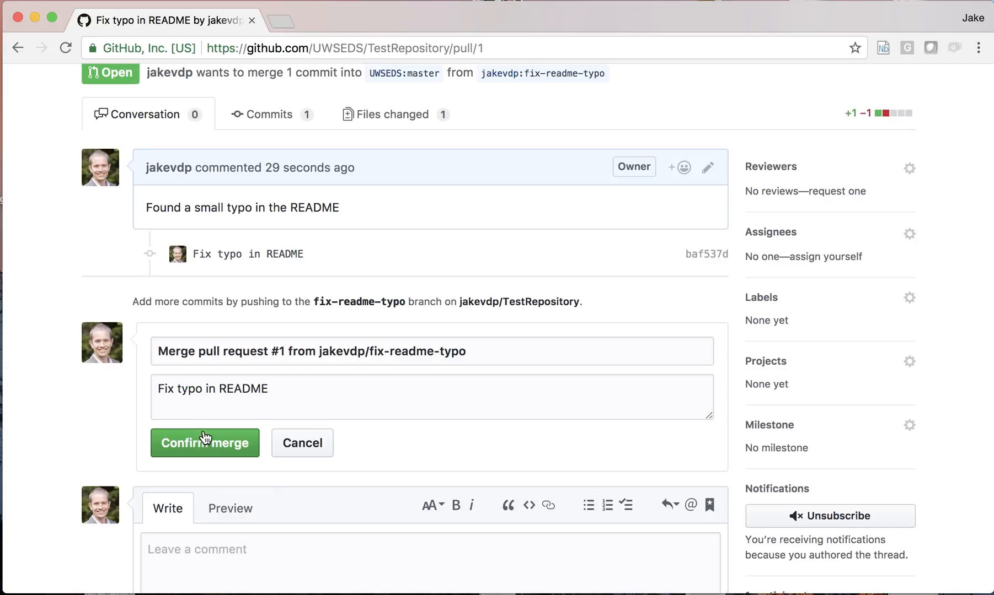
pyautogui.click(205, 444)
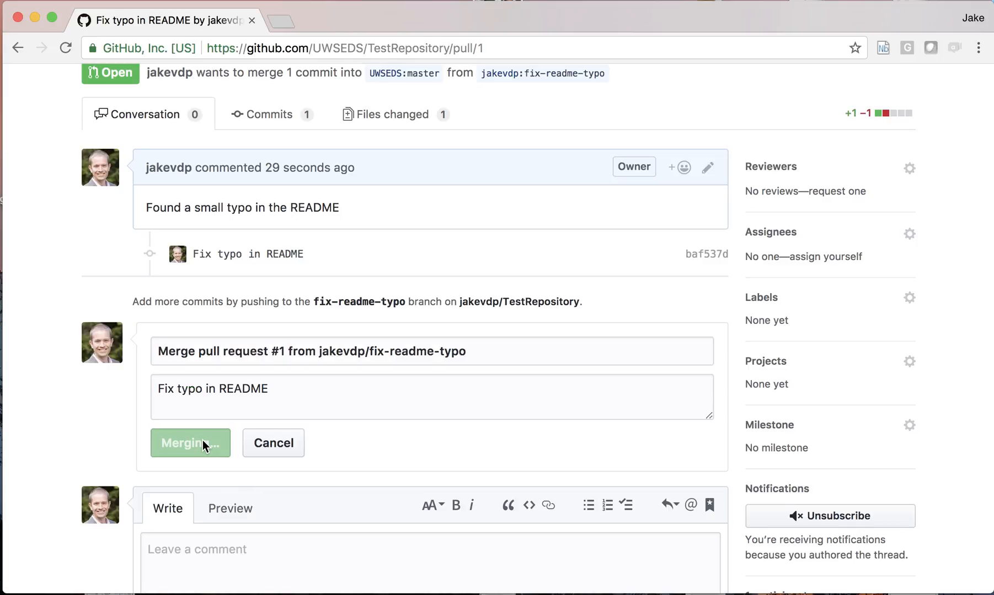
pyautogui.click(190, 443)
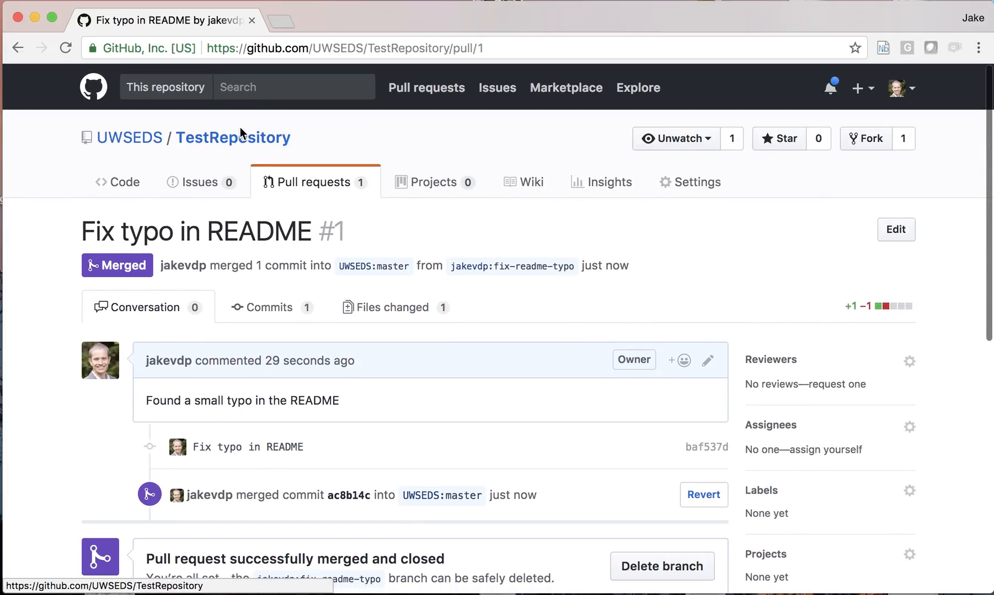
# - Return to the repository home page to see the README with 'information' corrected
pyautogui.click(233, 133)
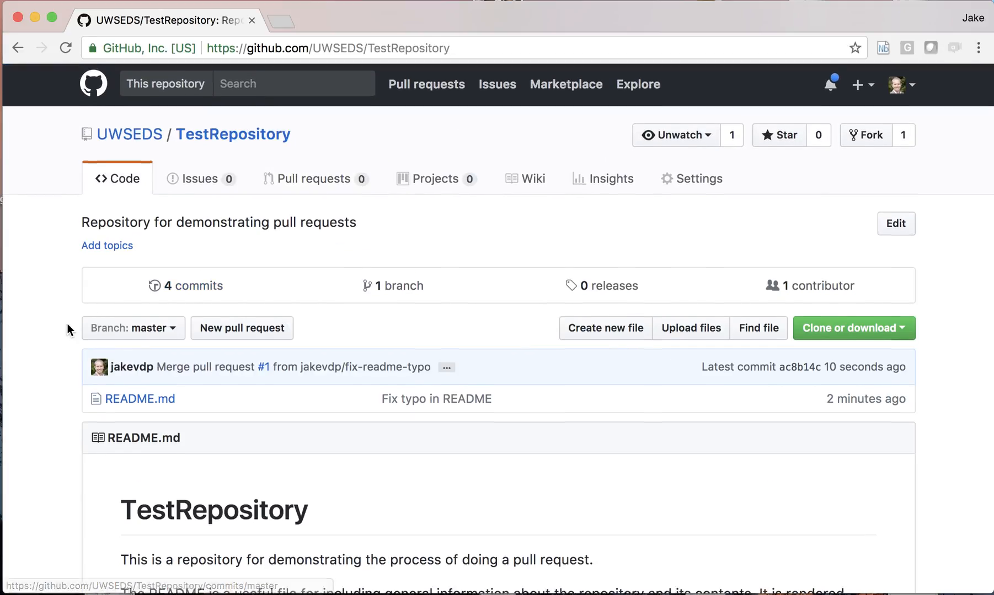
pyautogui.scroll(-3)
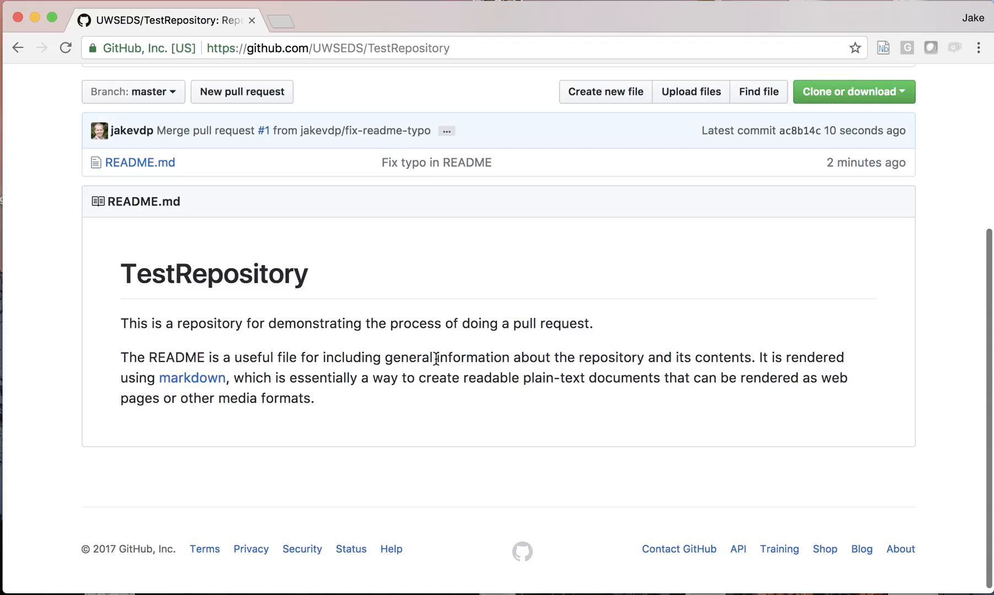